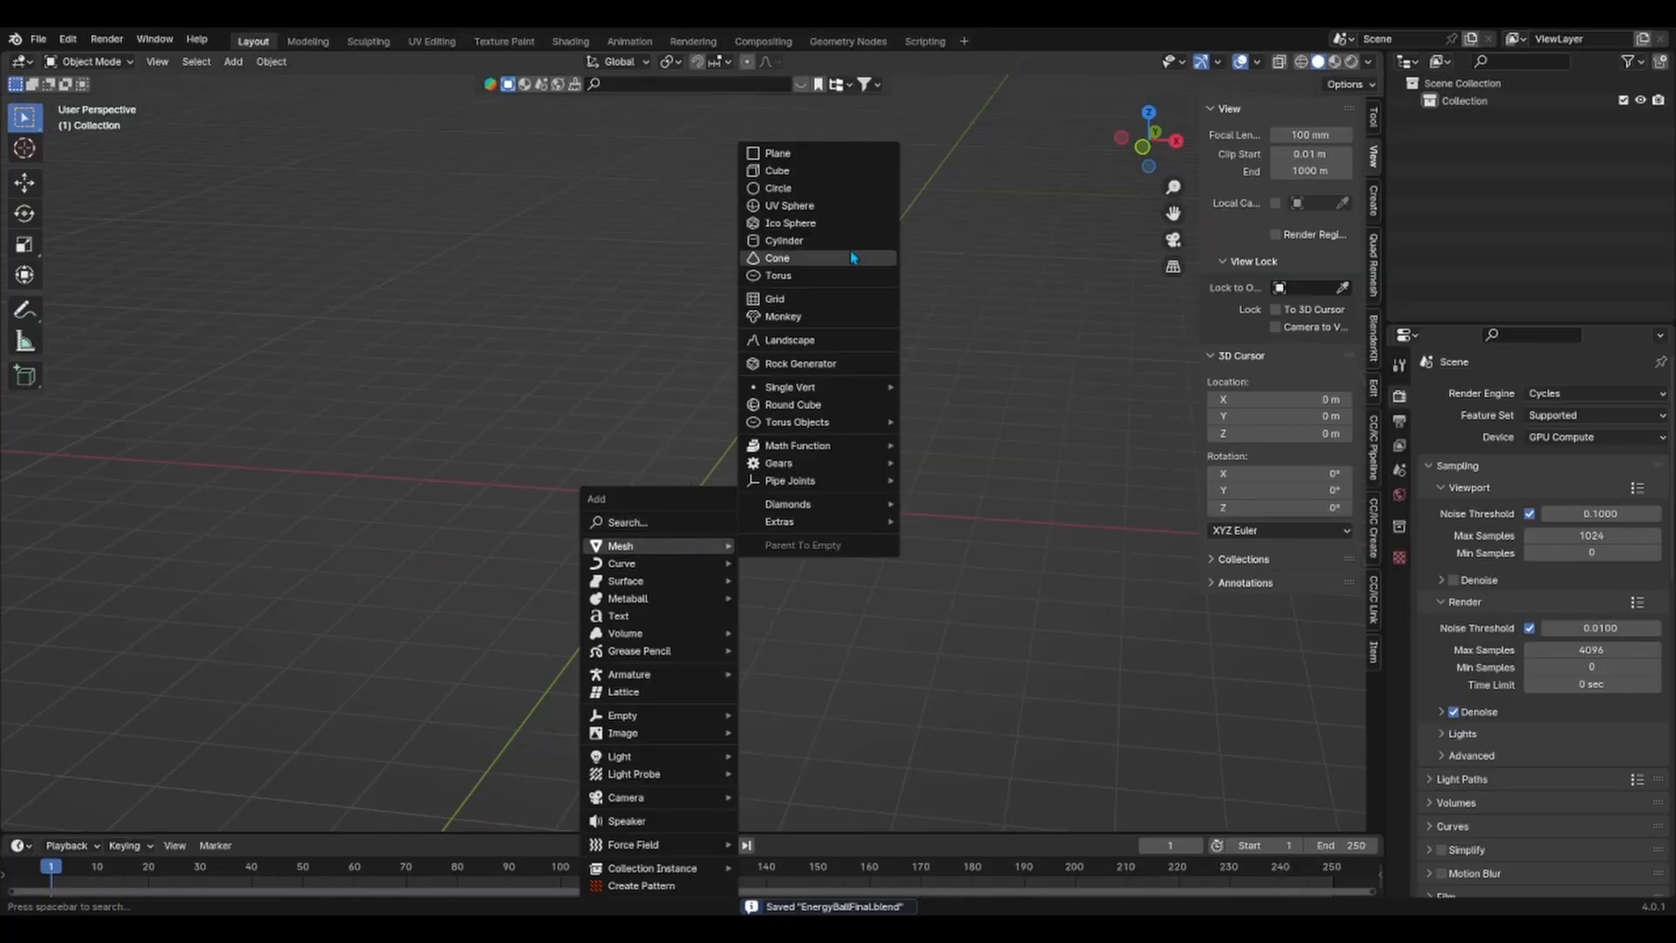
Add a UV sphere with a new Voronoi-driven emission material and sharpen the ramp so white spots show on black
{"action": "left_click", "coordinate": [789, 206]}
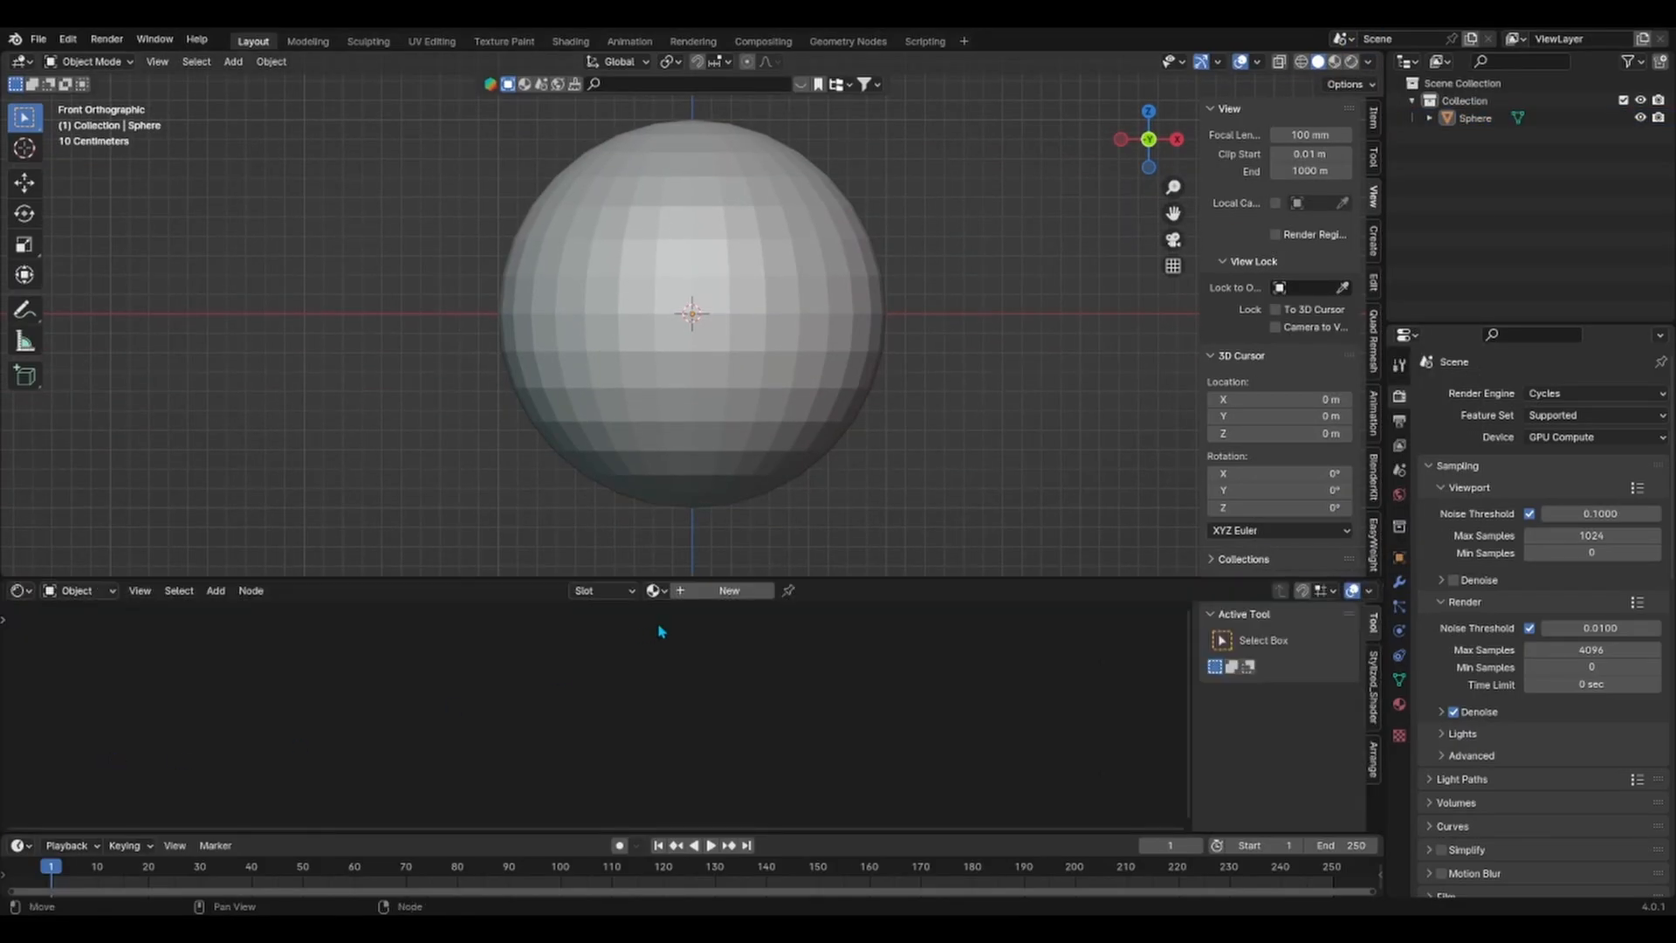
{"action": "left_click", "coordinate": [728, 590]}
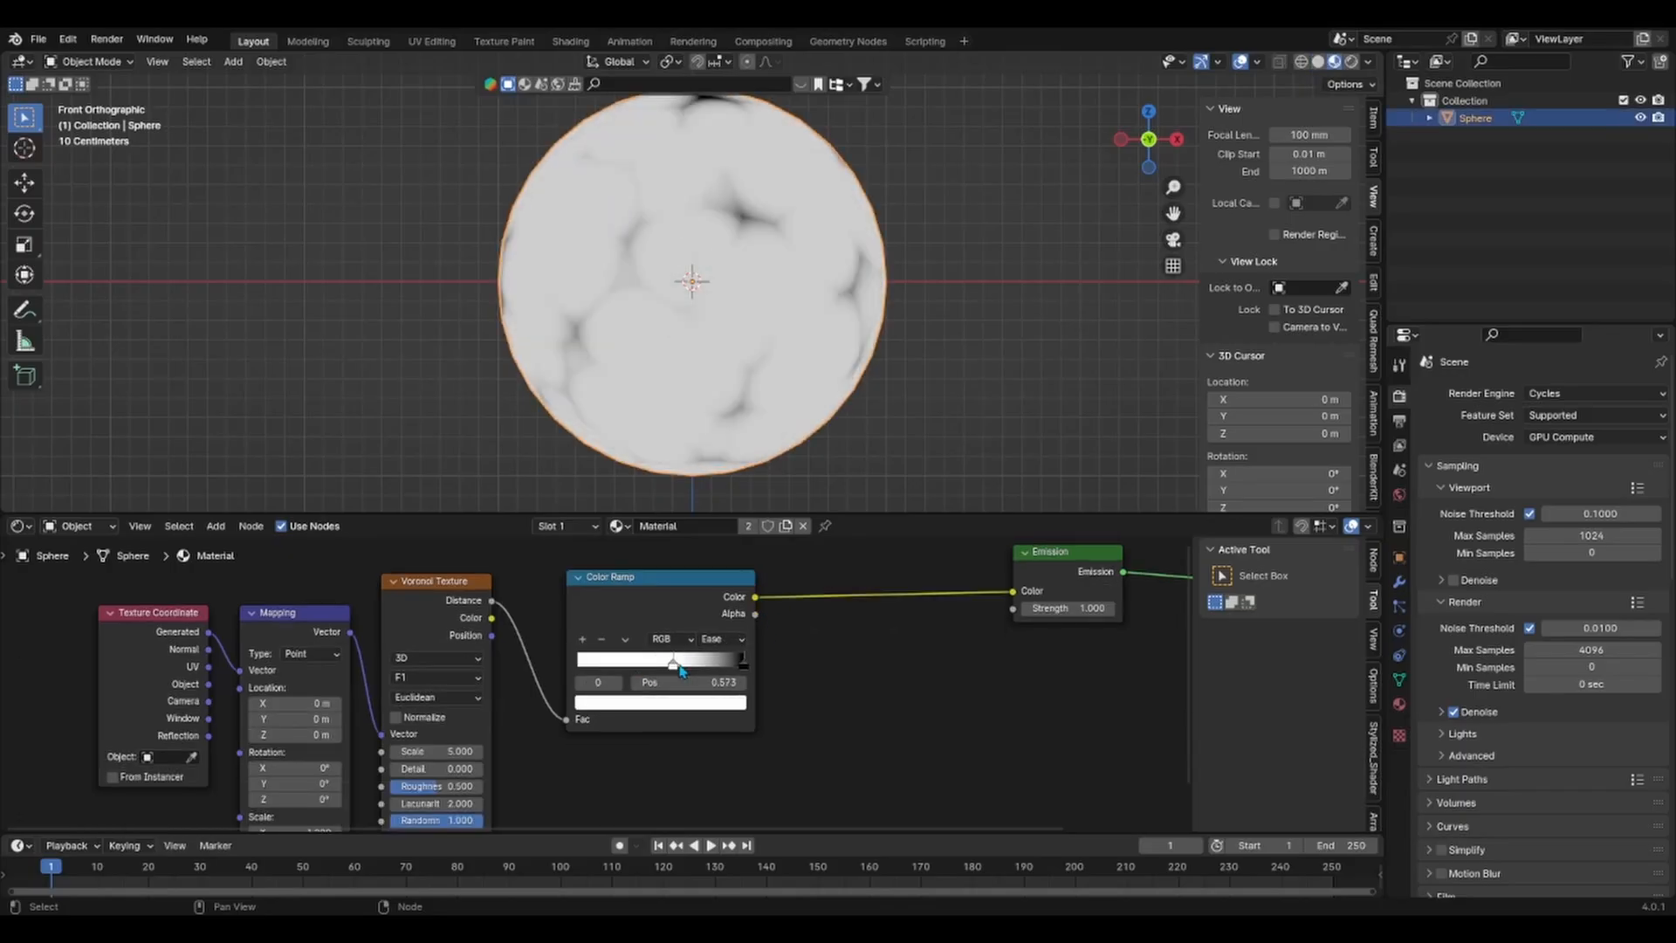
{"action": "left_click_drag", "start_coordinate": [670, 660], "coordinate": [603, 660]}
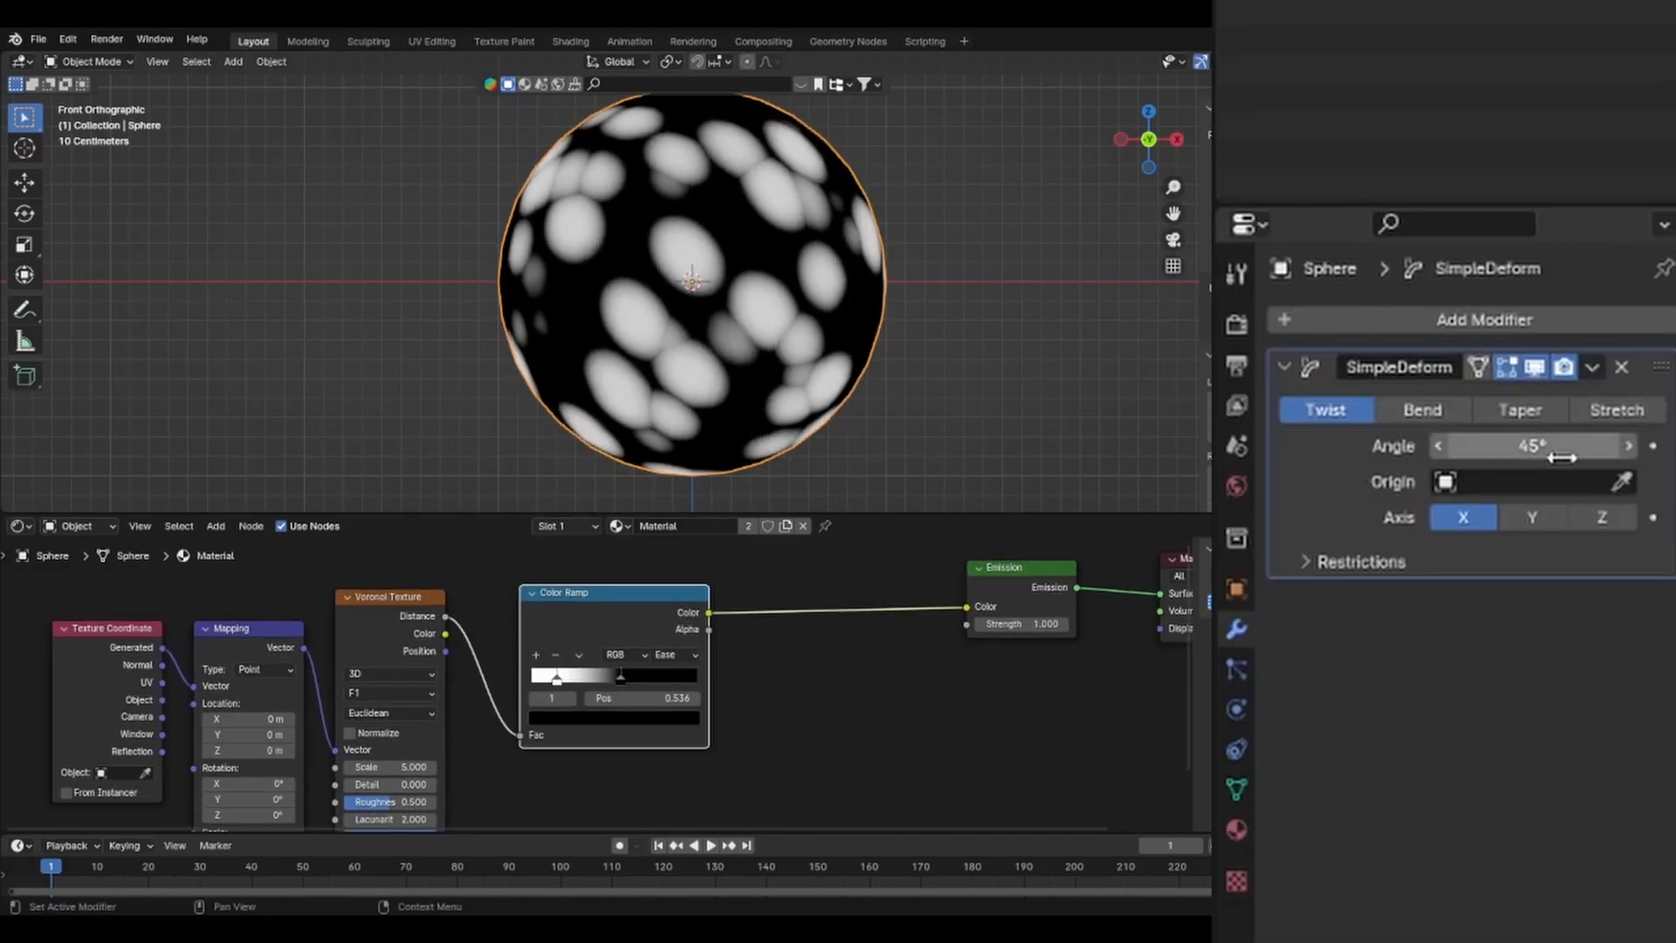
Set the SimpleDeform twist angle to 360 and rework the Color Ramp so thin dark streaks swirl over white
{"action": "left_click", "coordinate": [1600, 517]}
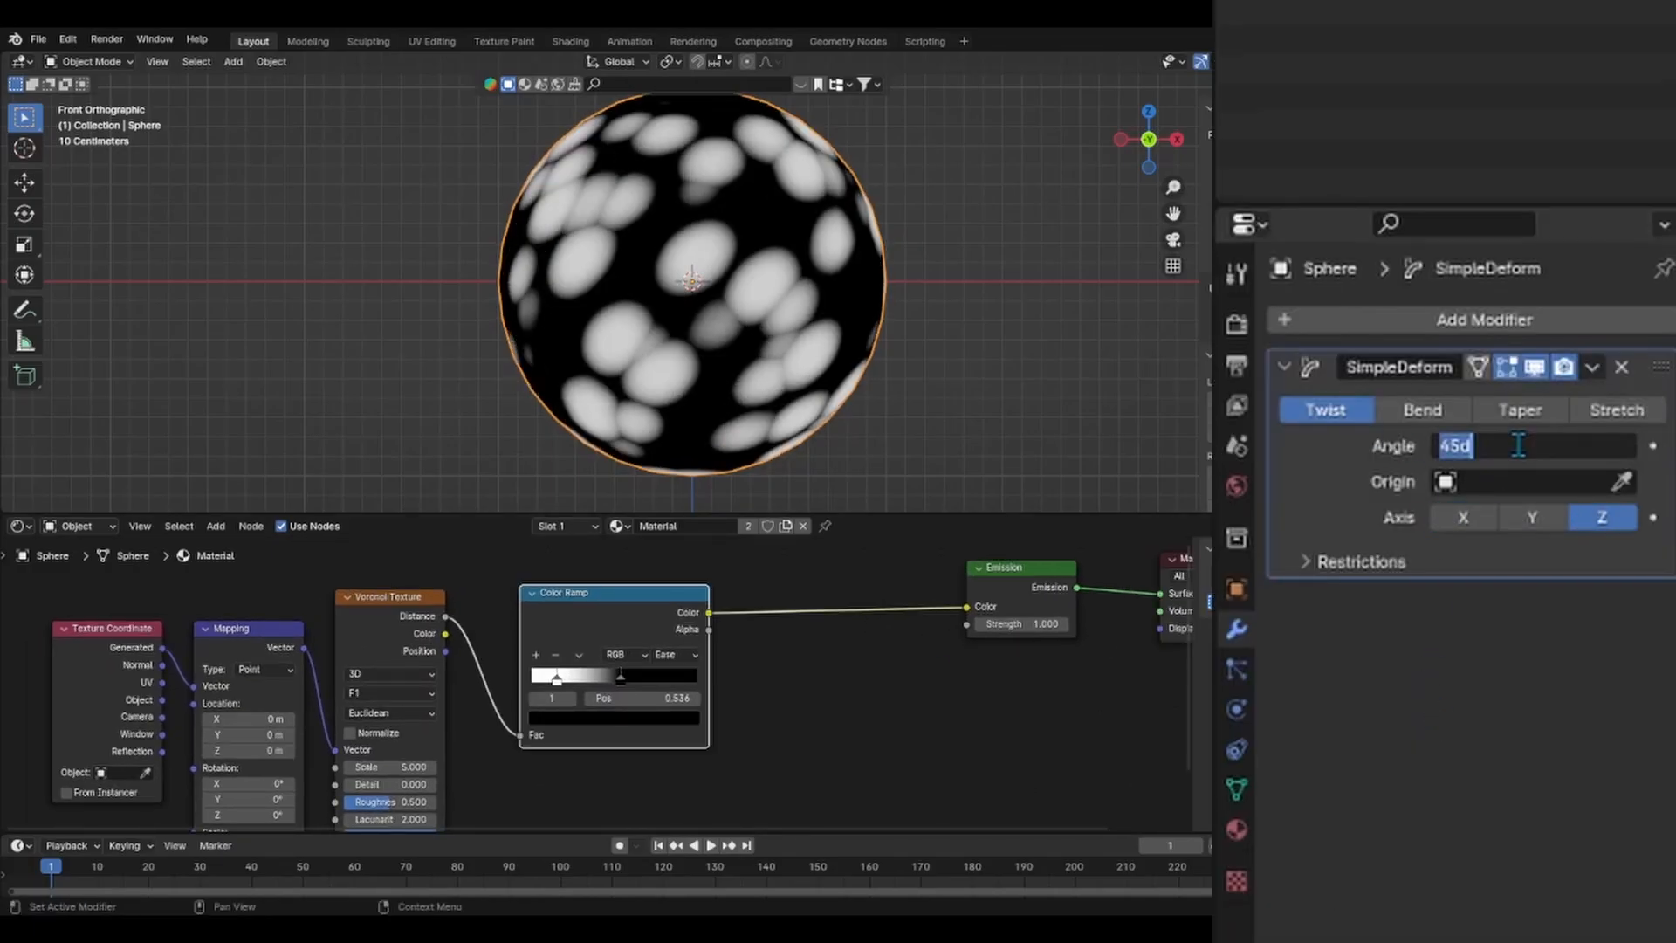
{"action": "type", "text": "360°"}
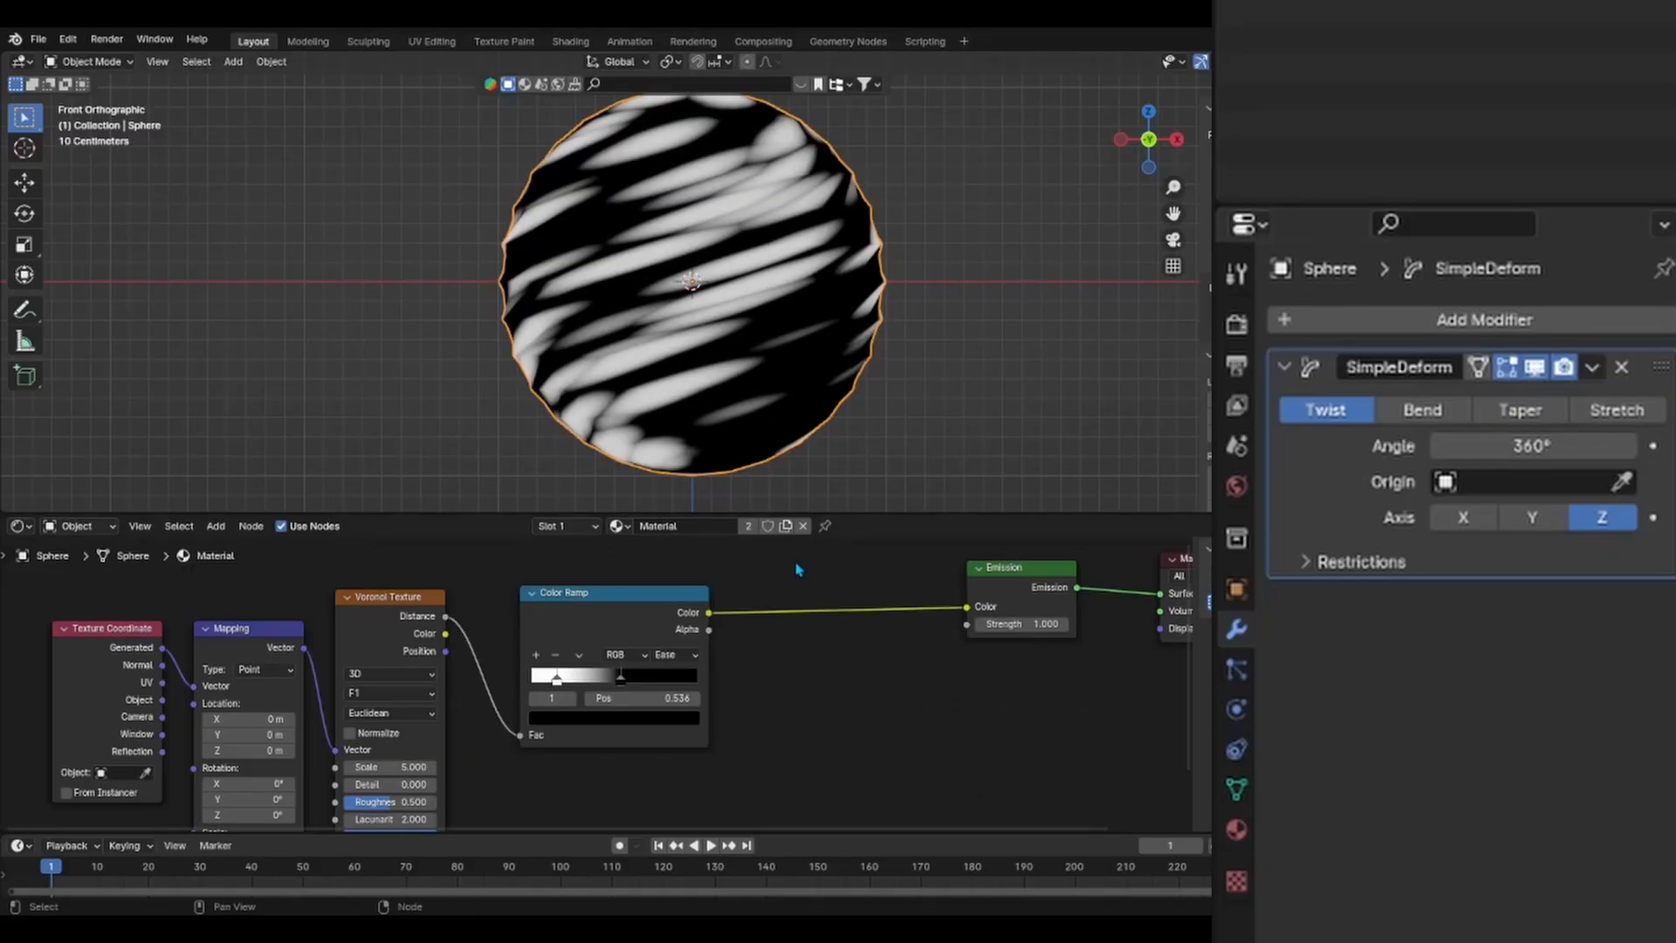
{"action": "left_click_drag", "start_coordinate": [616, 674], "coordinate": [593, 674]}
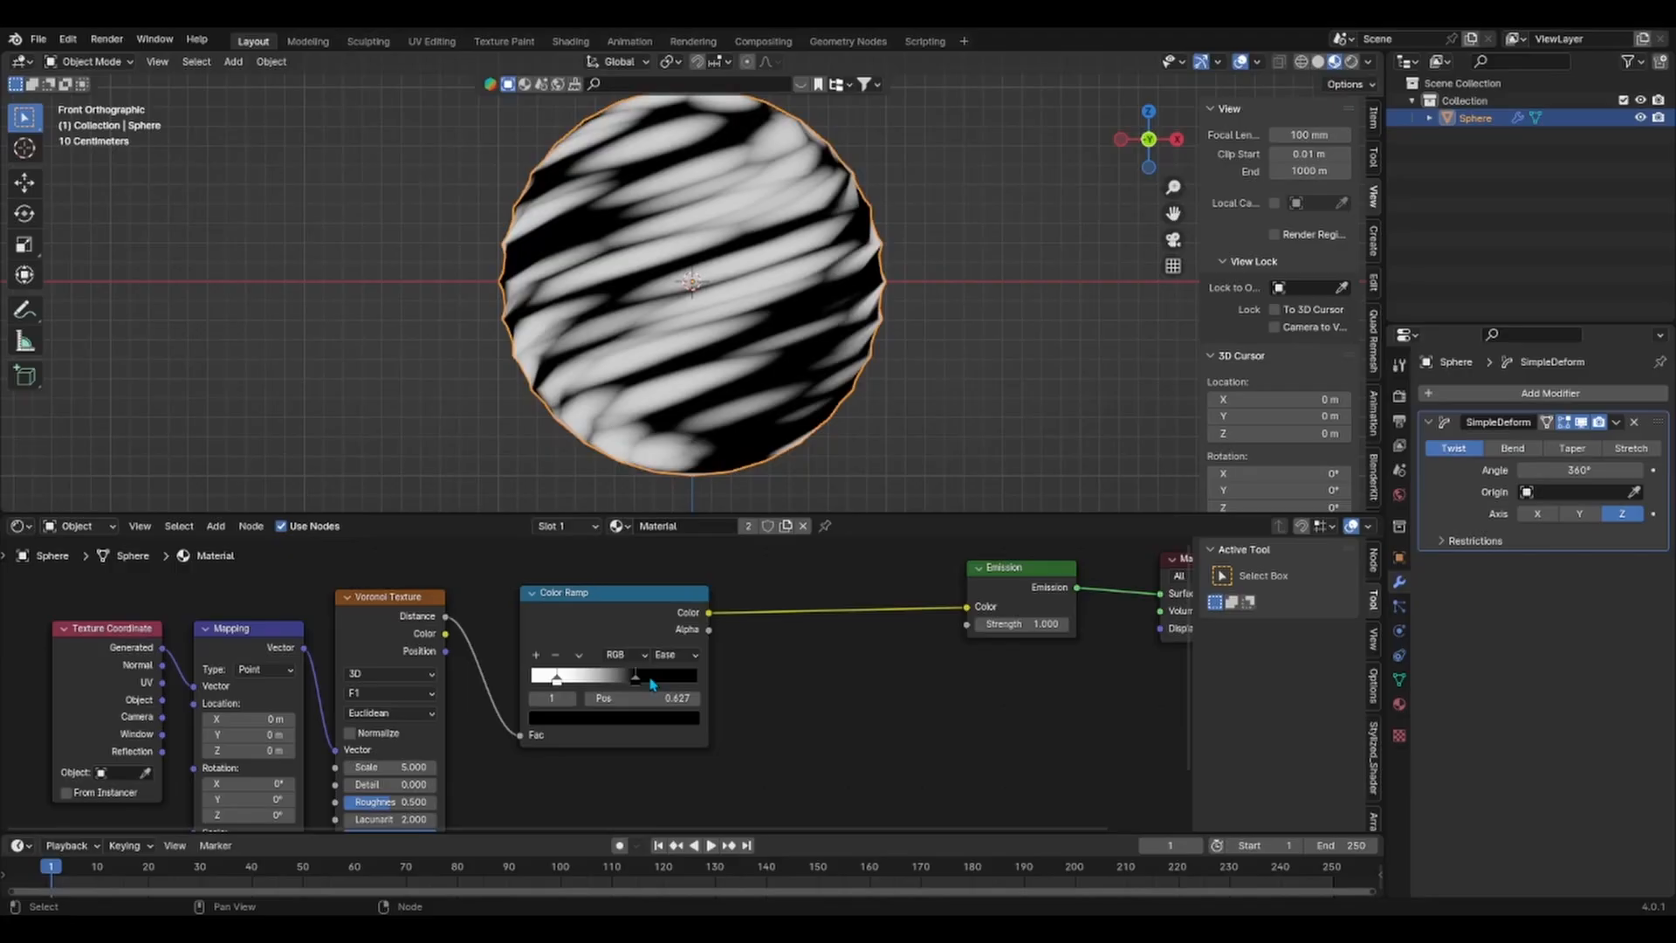
{"action": "left_click_drag", "start_coordinate": [634, 674], "coordinate": [548, 673]}
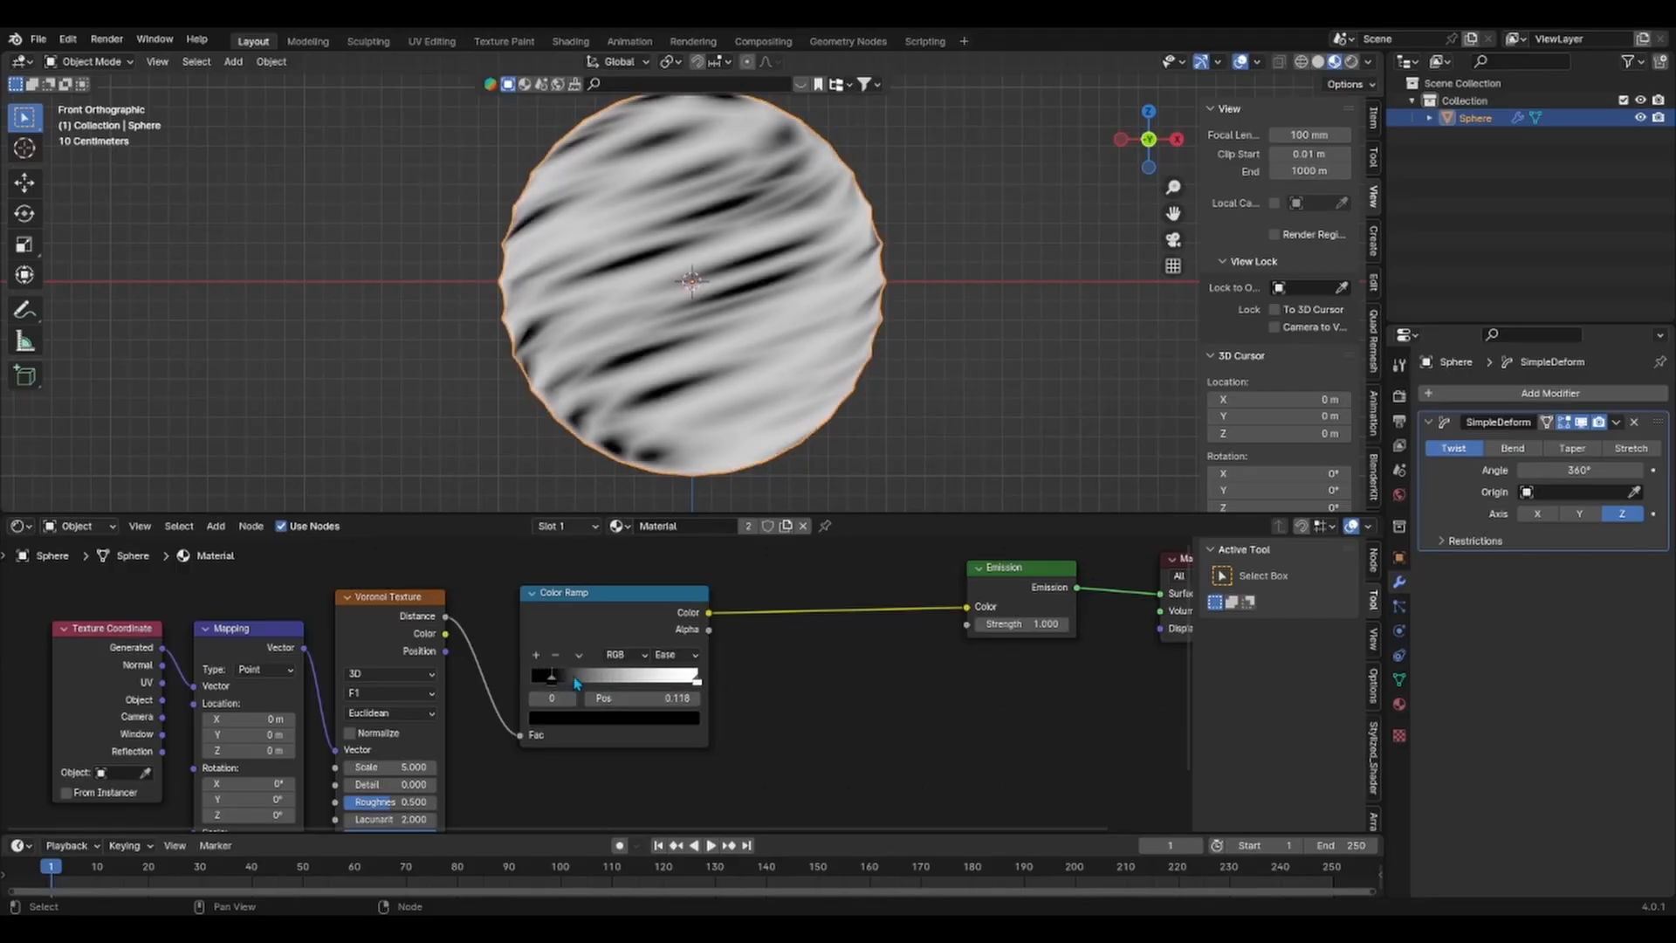
{"action": "left_click_drag", "start_coordinate": [574, 676], "coordinate": [628, 675]}
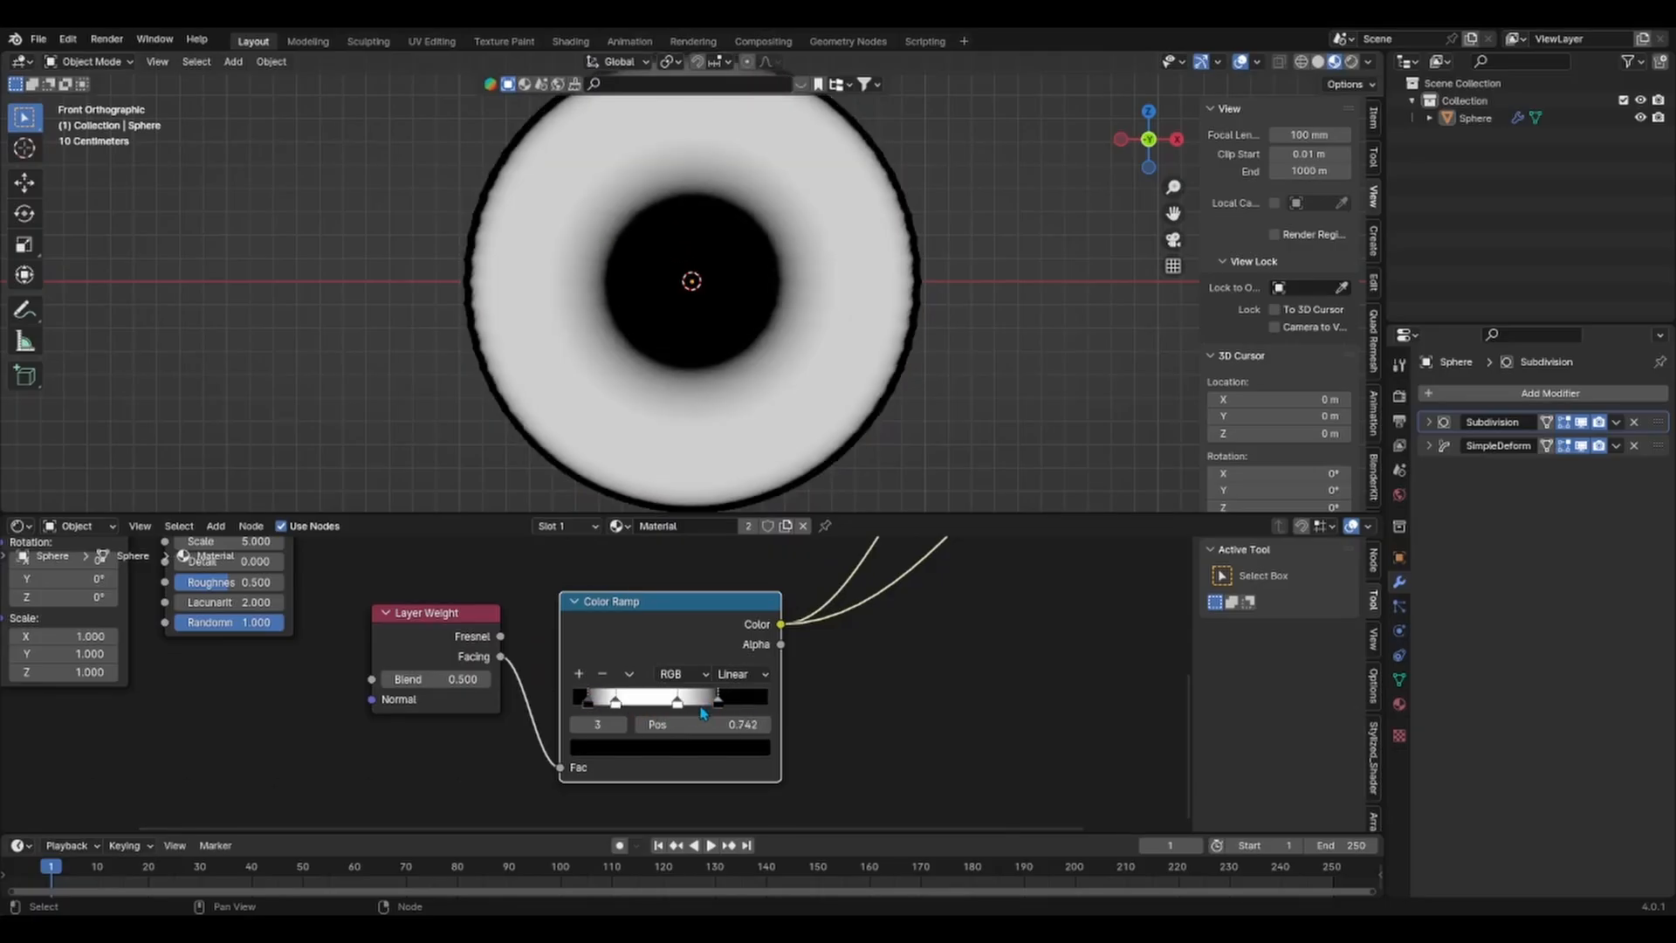
Add subdivision smoothing and shape the Layer Weight ramp so the centre and rim darken
{"action": "left_click_drag", "start_coordinate": [716, 699], "coordinate": [691, 698]}
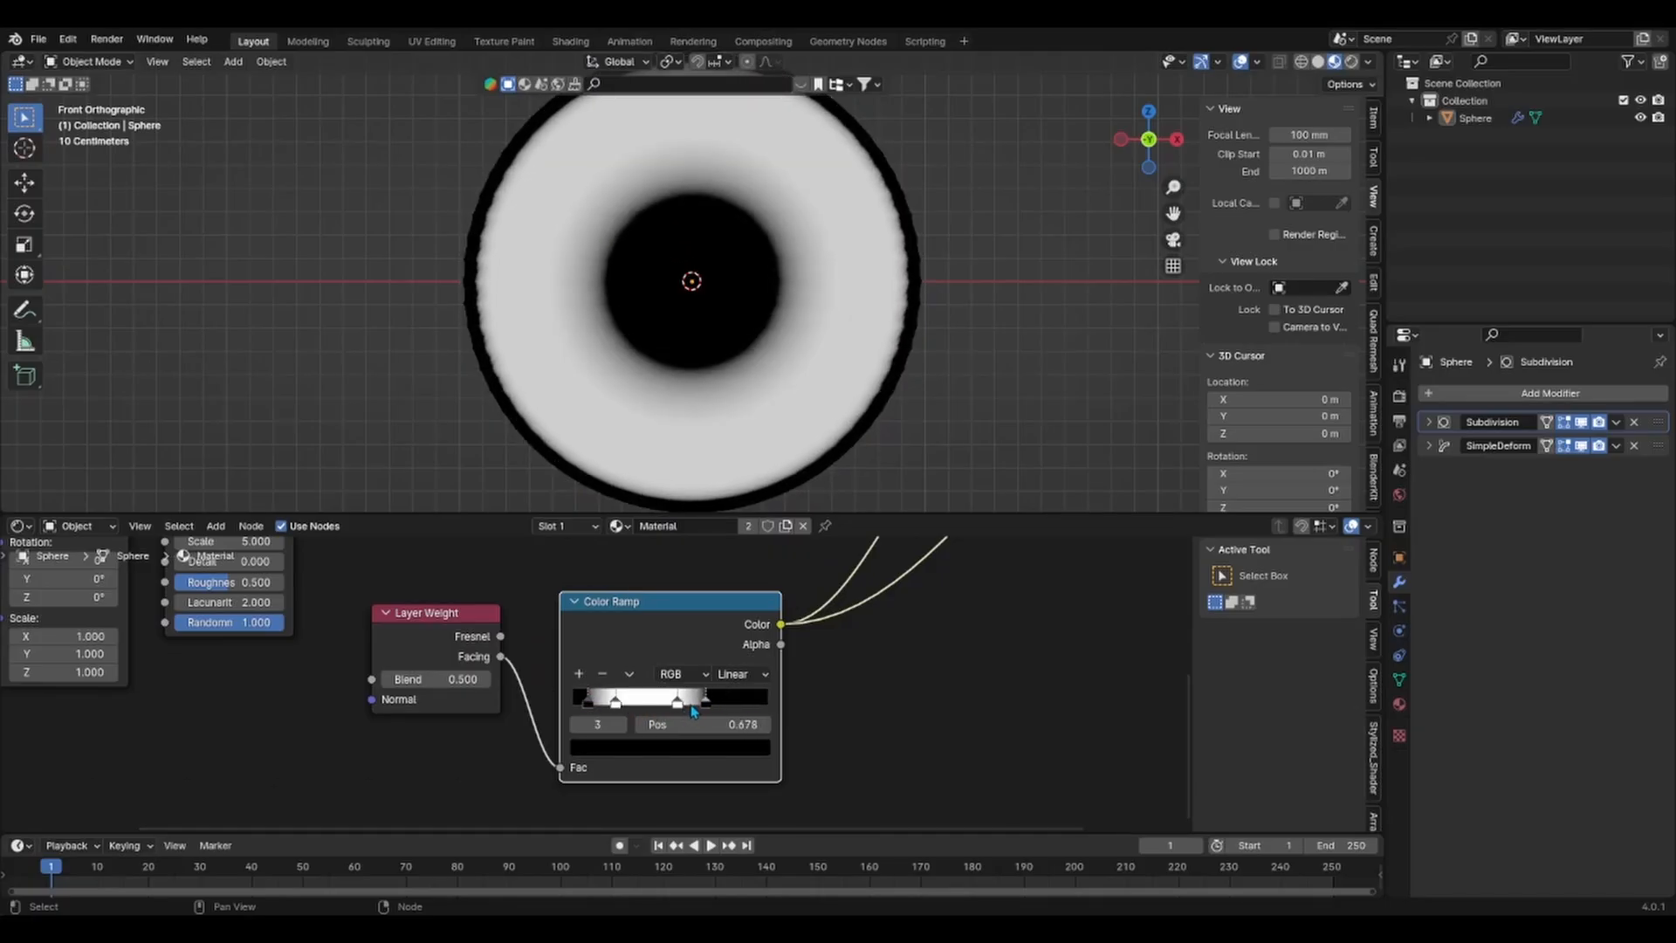
{"action": "left_click_drag", "start_coordinate": [693, 700], "coordinate": [683, 700]}
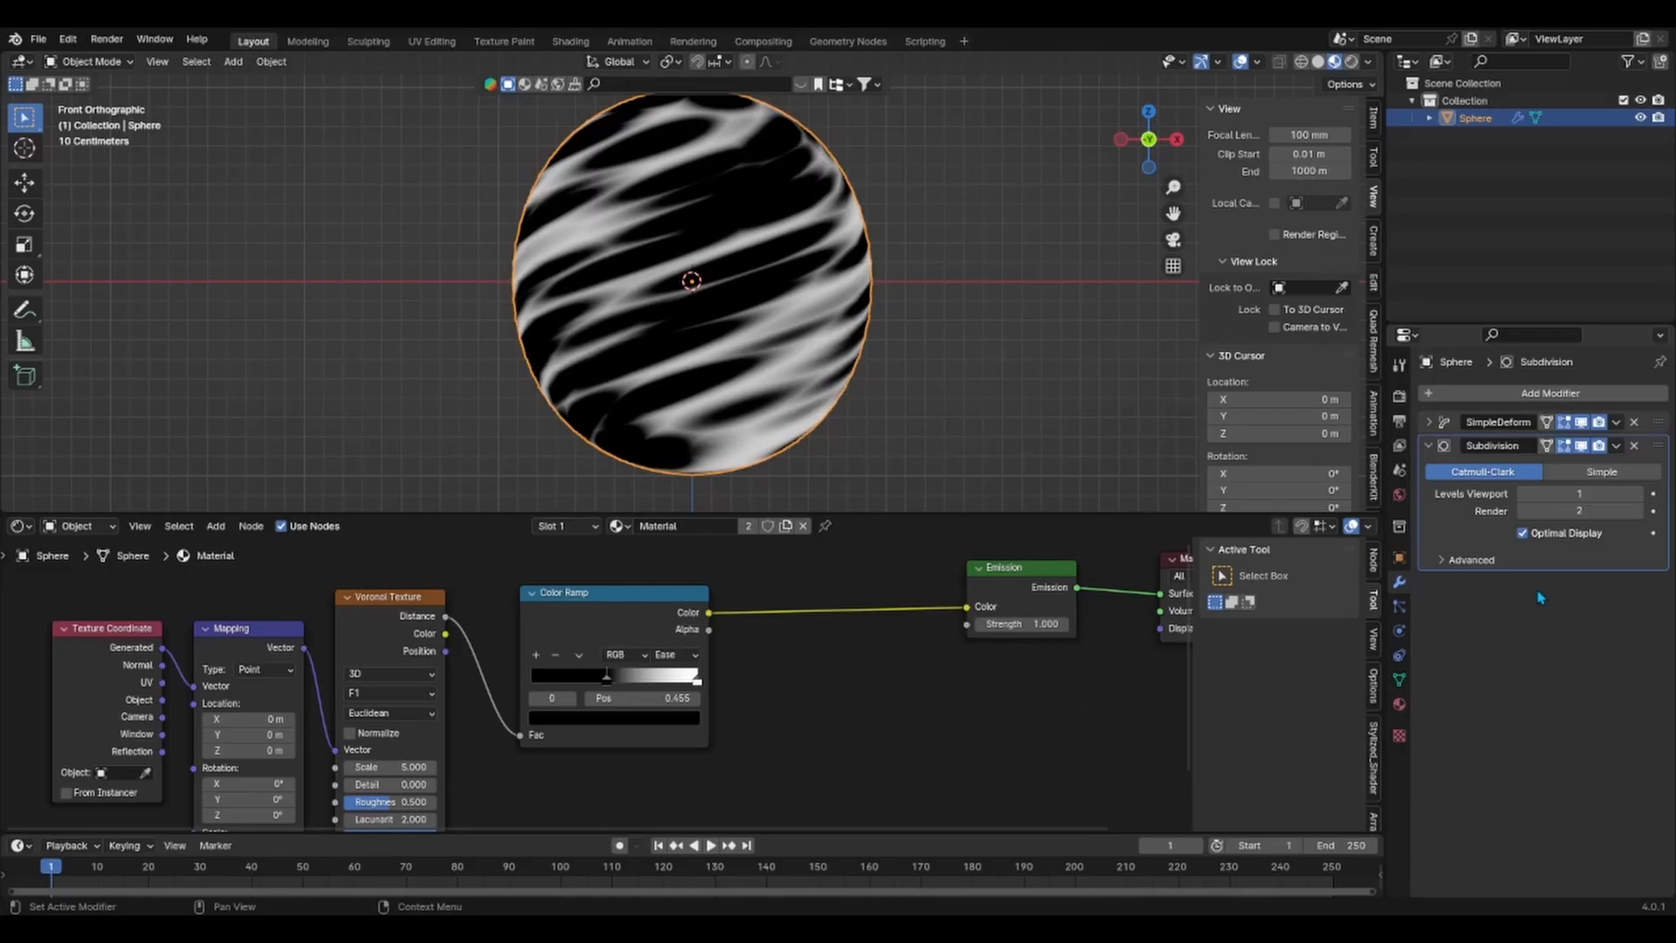
{"action": "left_click", "coordinate": [1428, 445]}
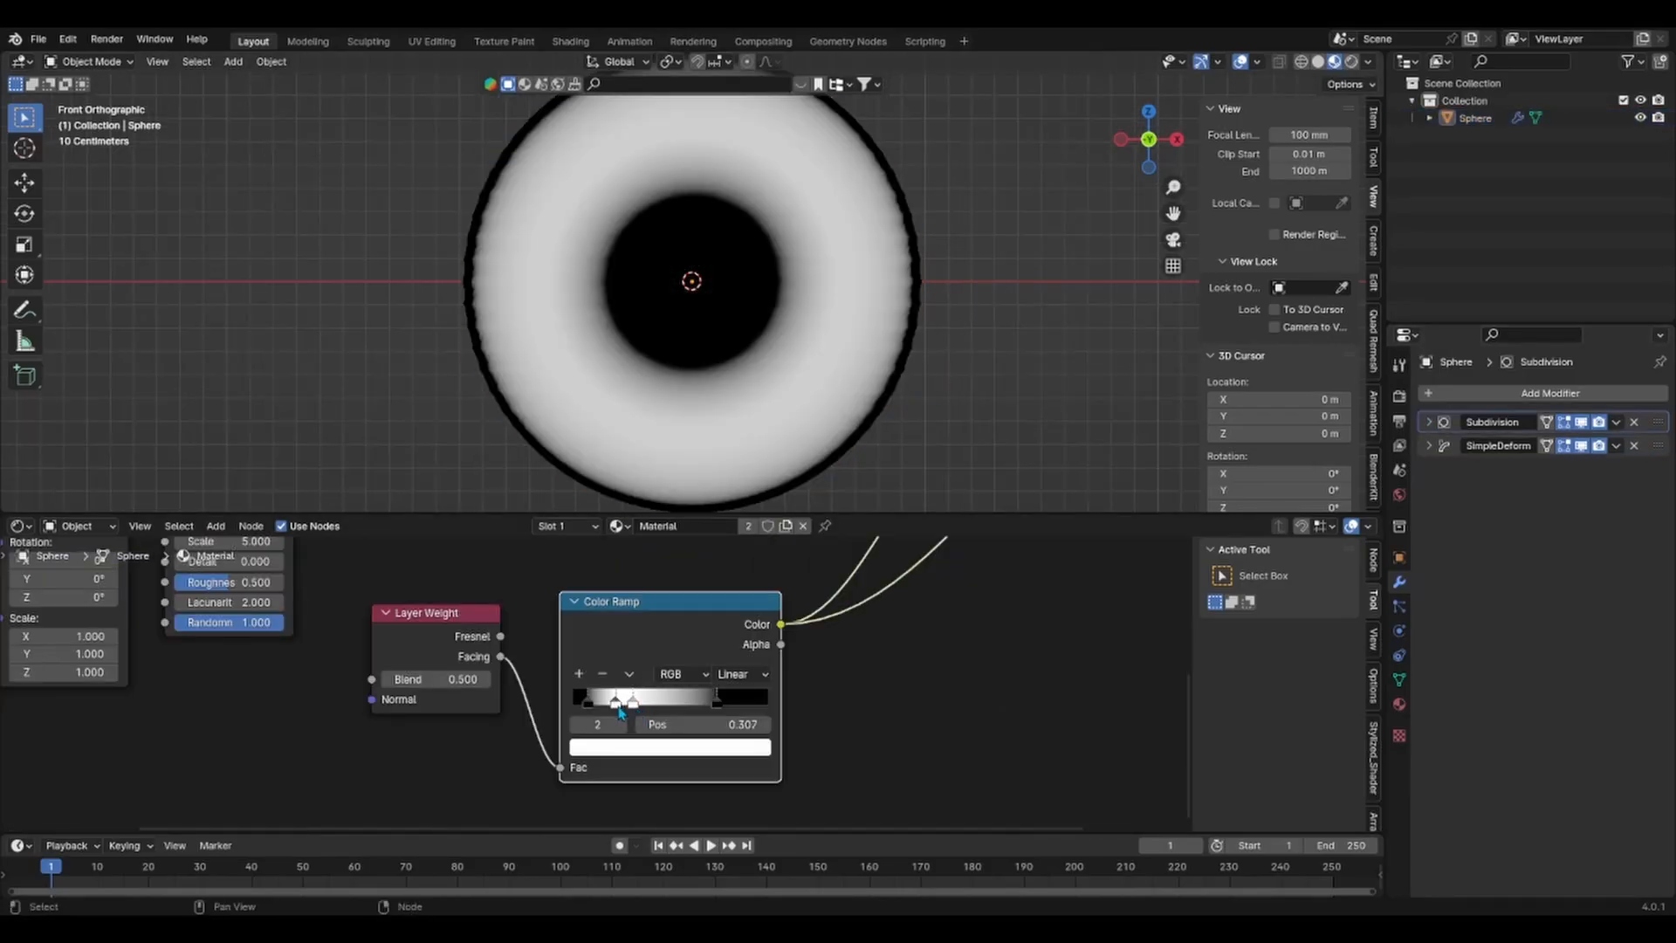
{"action": "left_click_drag", "start_coordinate": [618, 698], "coordinate": [714, 698]}
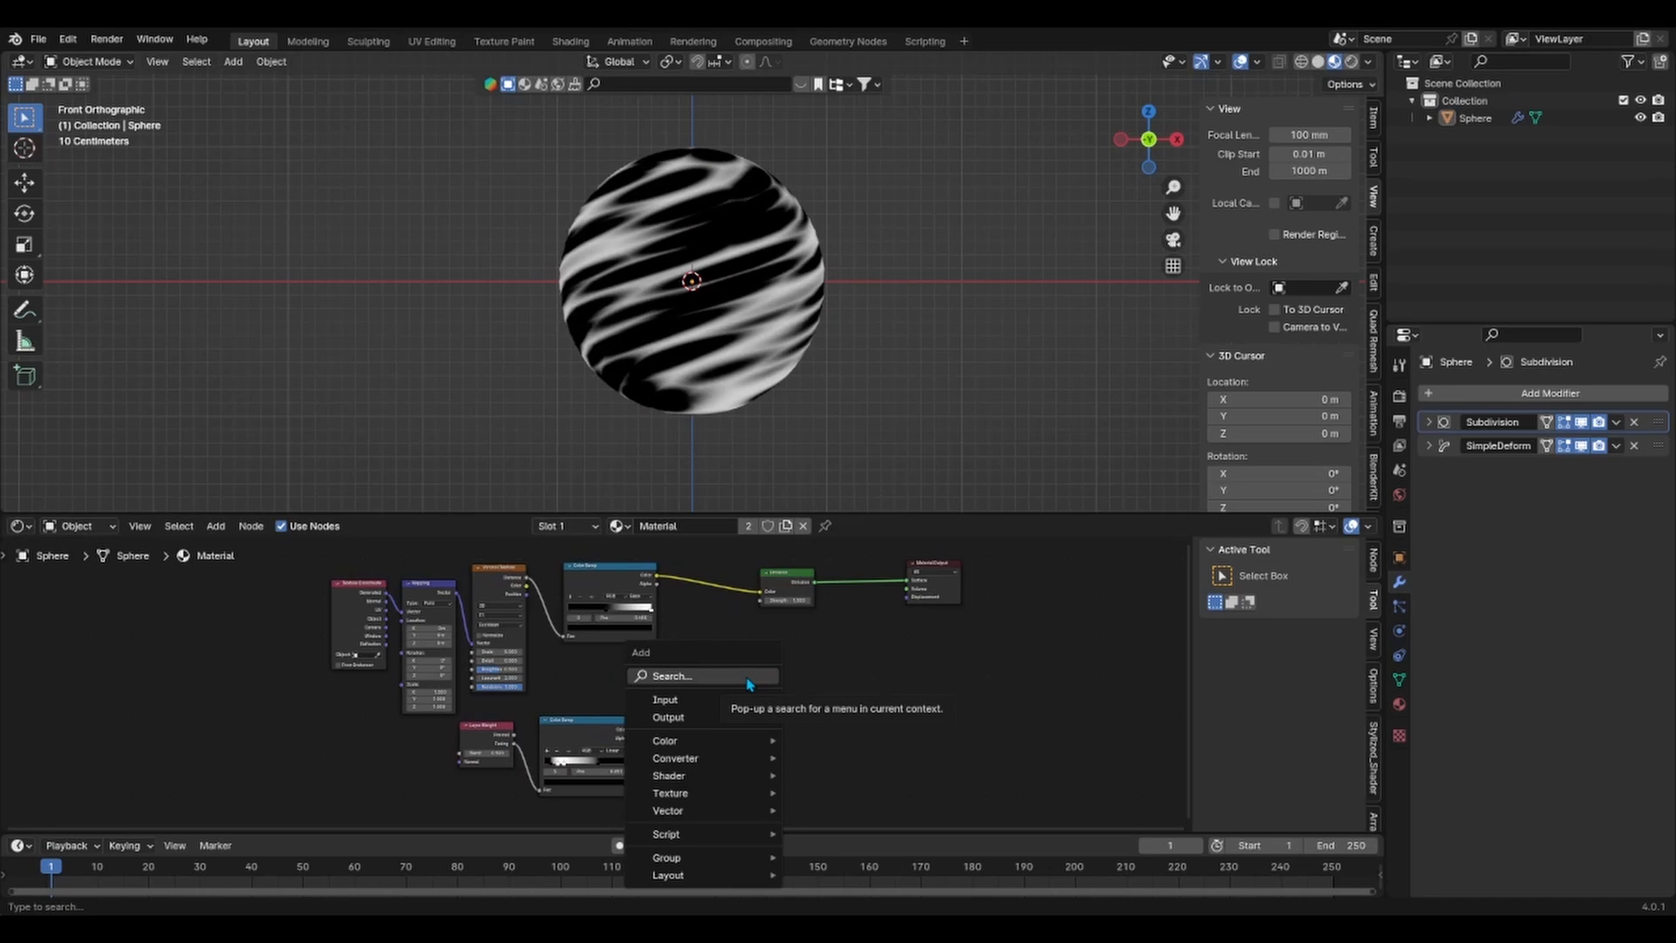
Mix the ramps into blue/cyan, drive Mapping Rotation X with #frame/48, preview playback and bring up a Graph Editor
{"action": "left_click", "coordinate": [665, 740]}
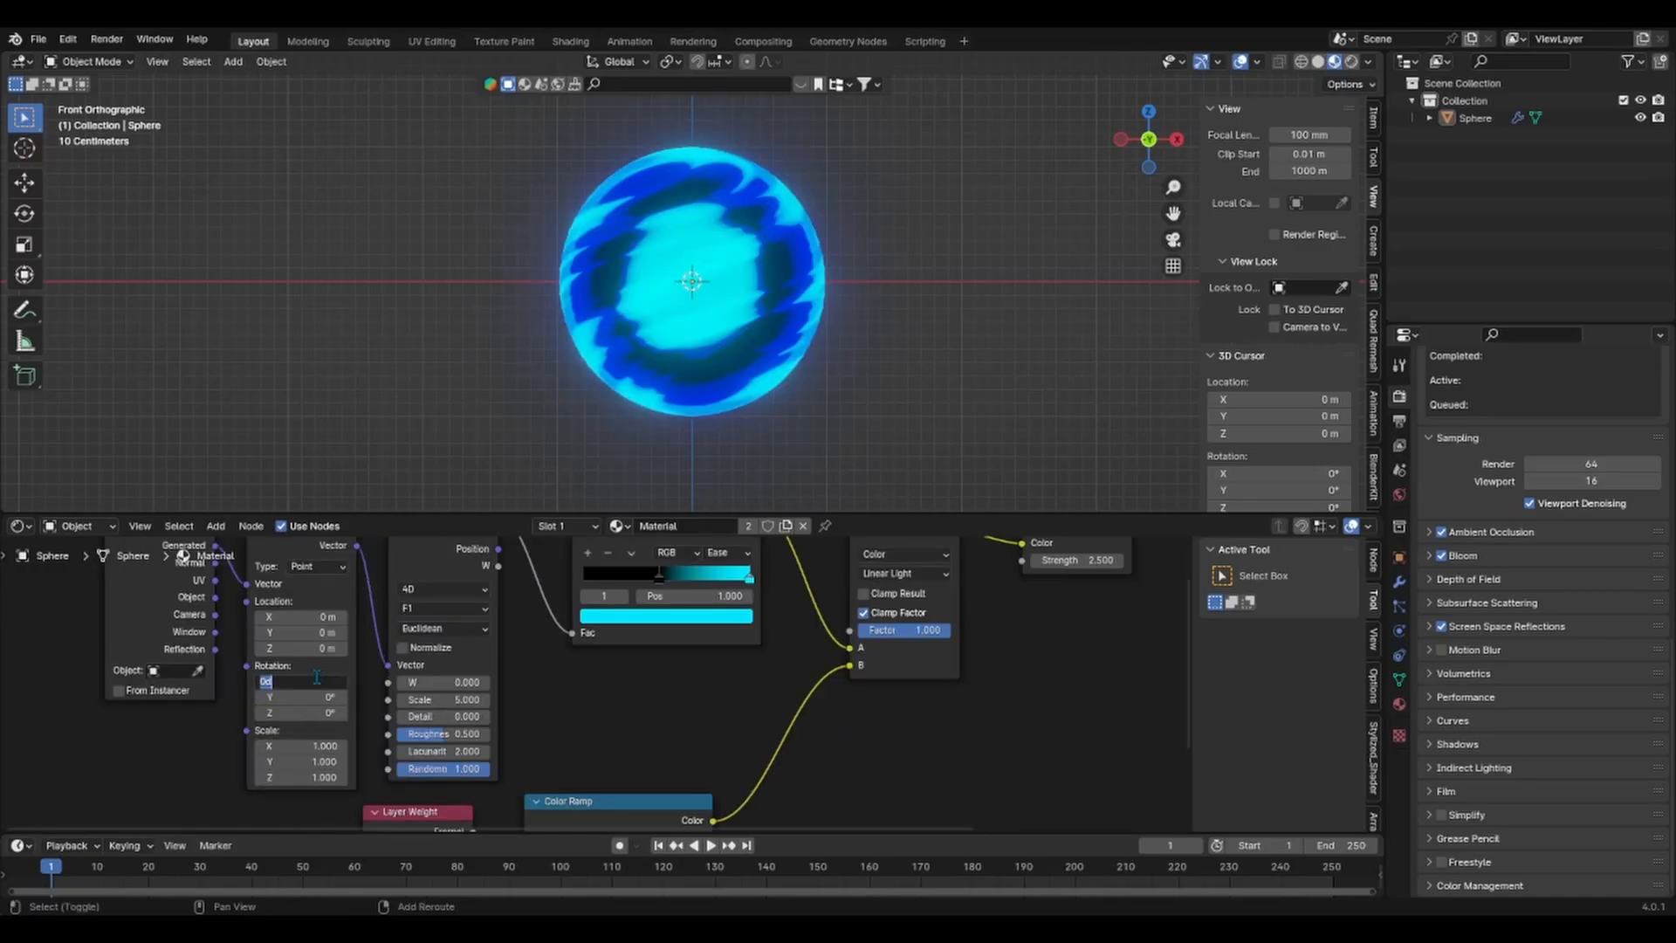
{"action": "type", "text": "#frame/48"}
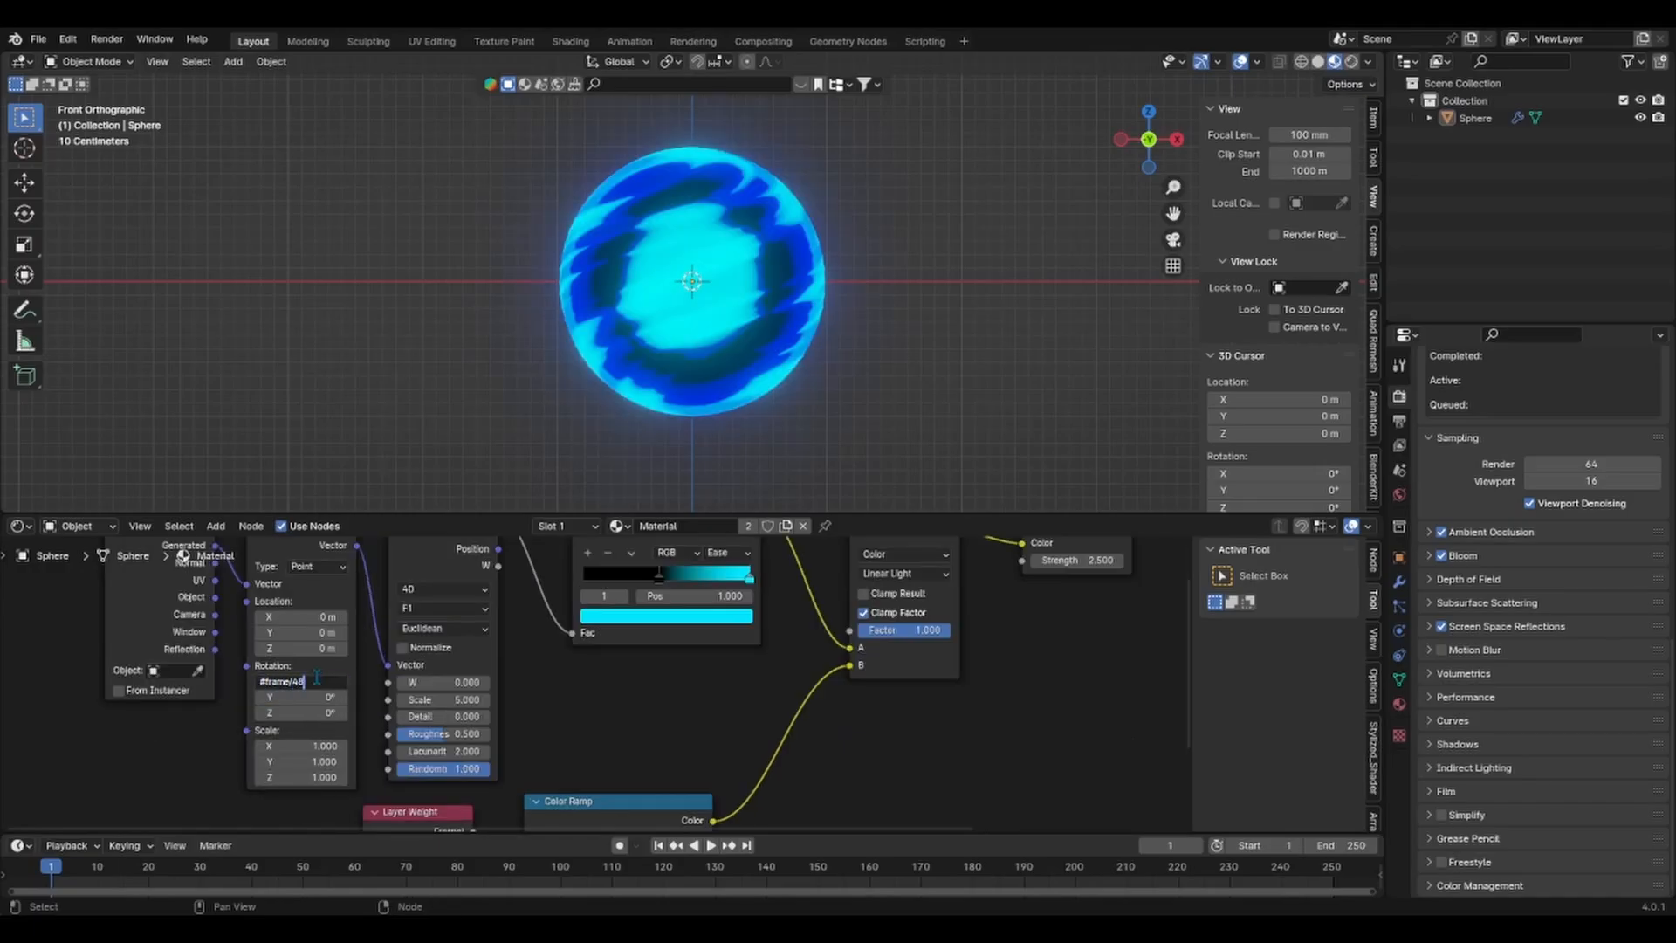
{"action": "left_click", "coordinate": [707, 845]}
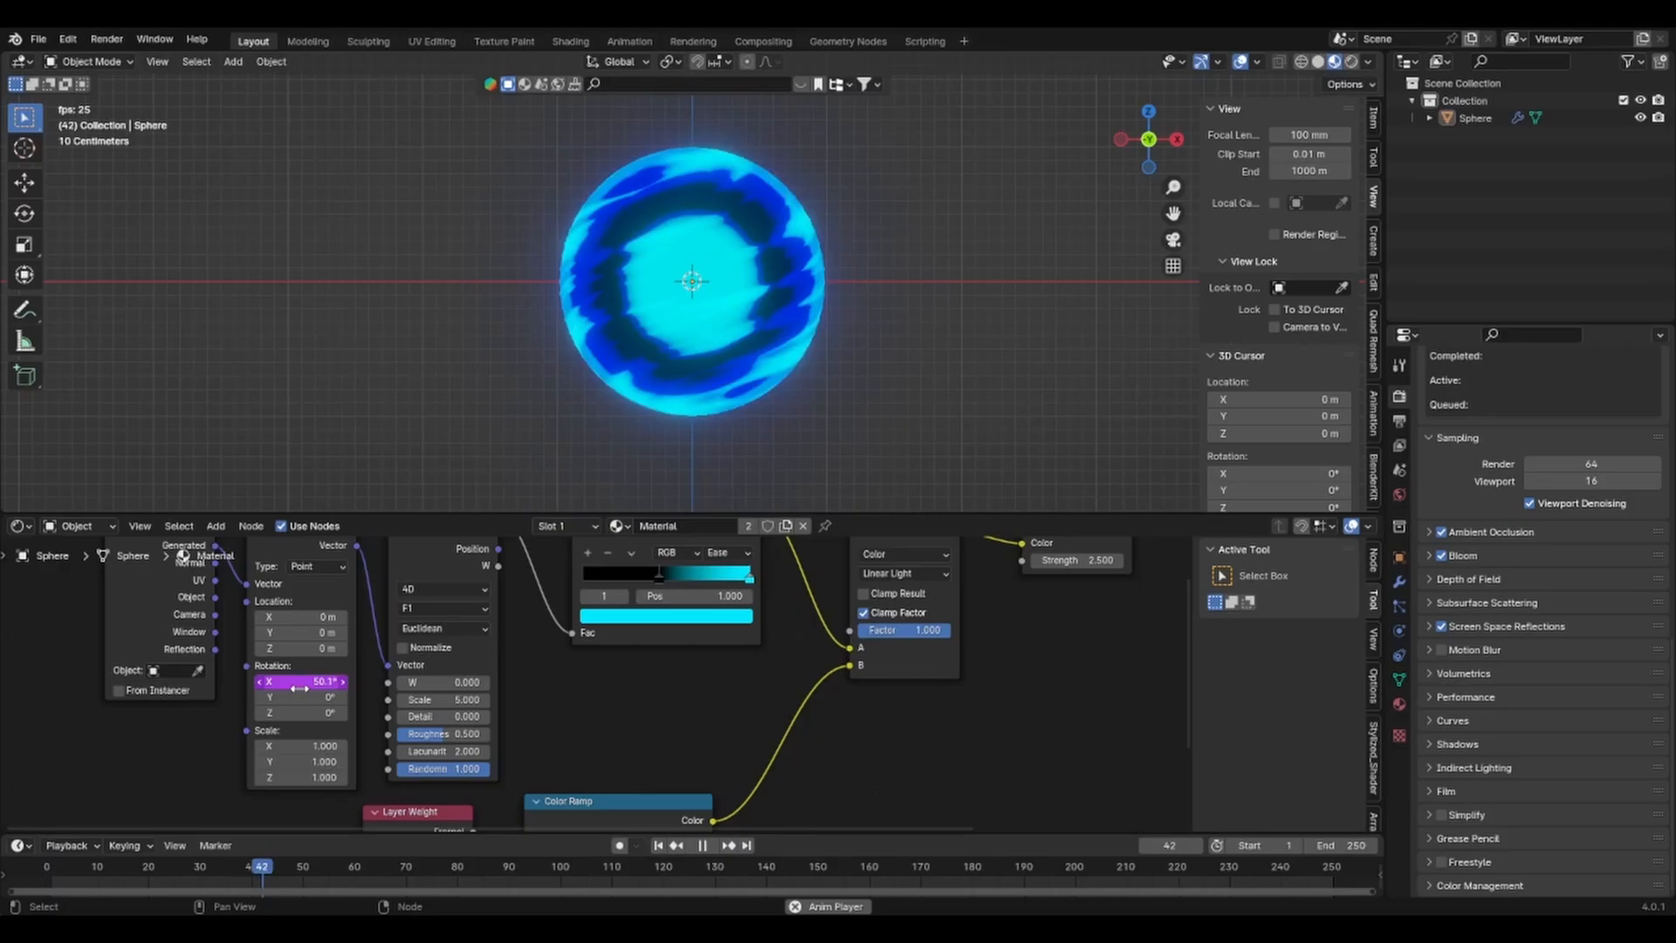
{"action": "left_click", "coordinate": [702, 845]}
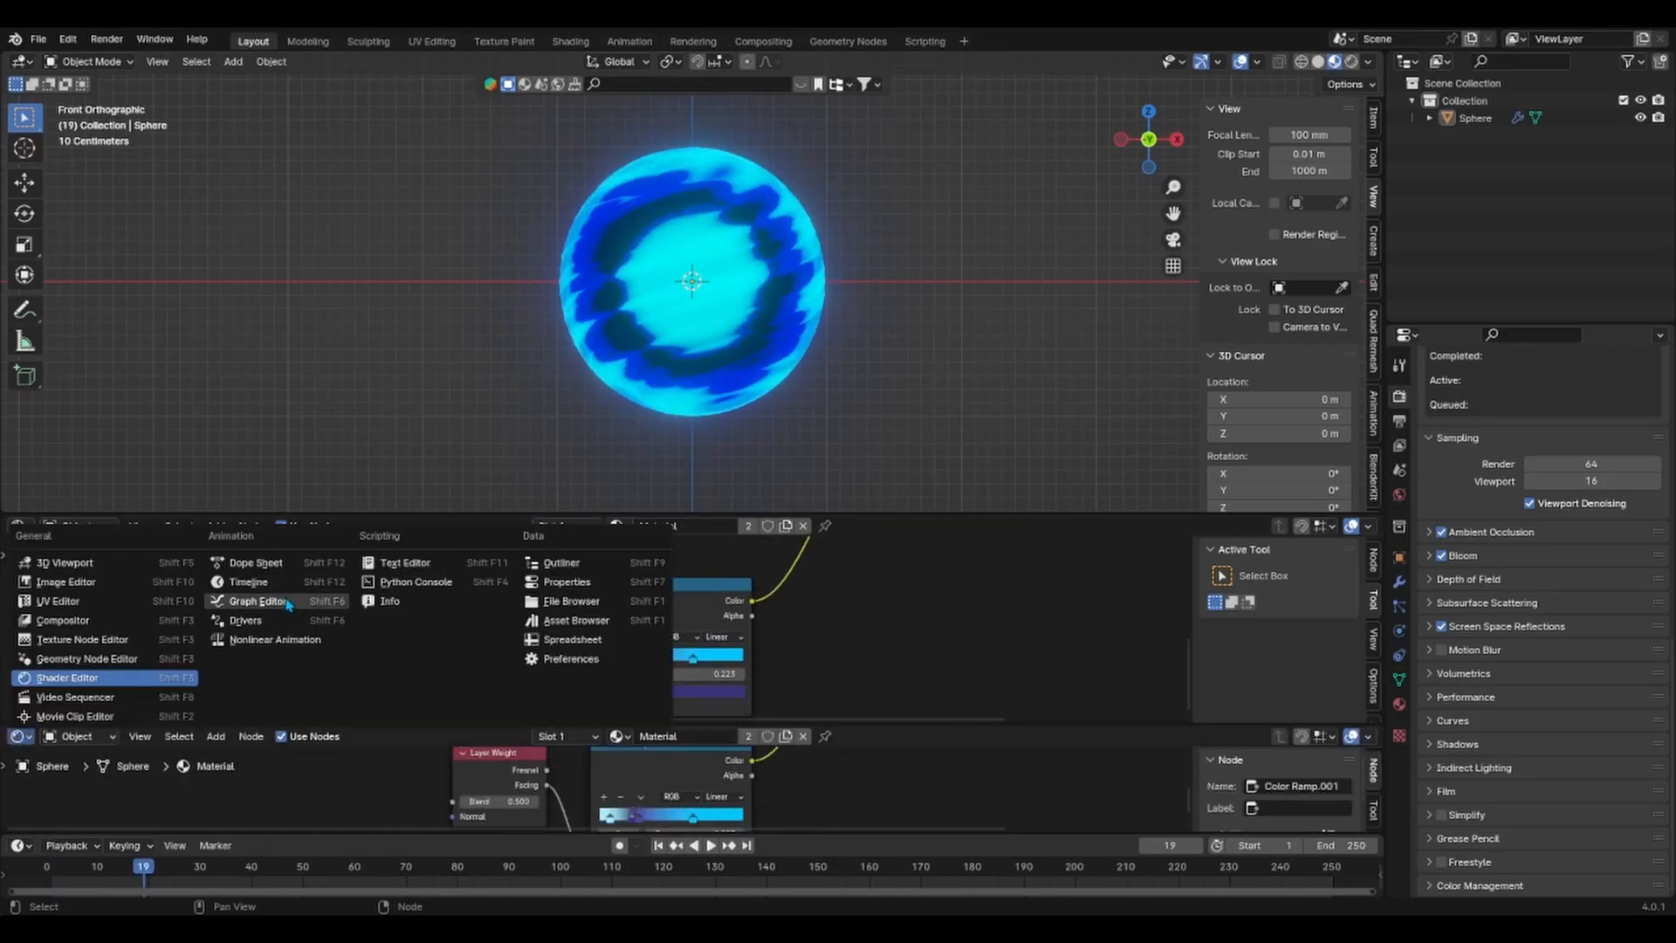
{"action": "left_click", "coordinate": [252, 600]}
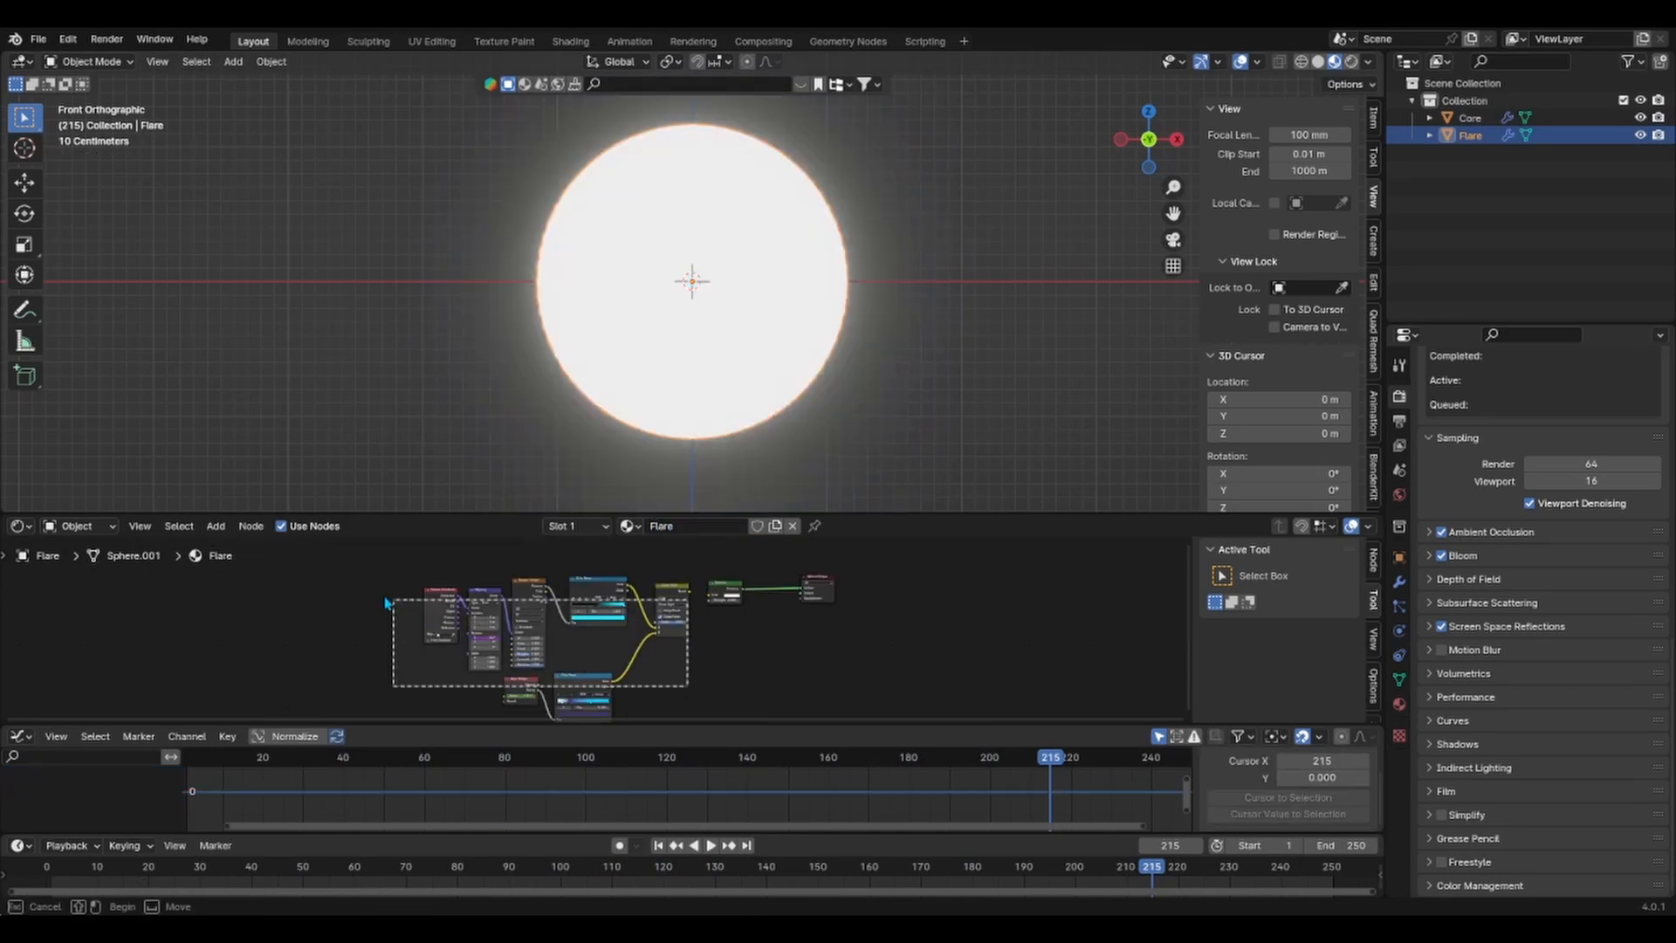
Give the Flare sphere a Transparent BSDF mix with Alpha Blend, remove its twist deform and preview playback
{"action": "type", "text": "transparent"}
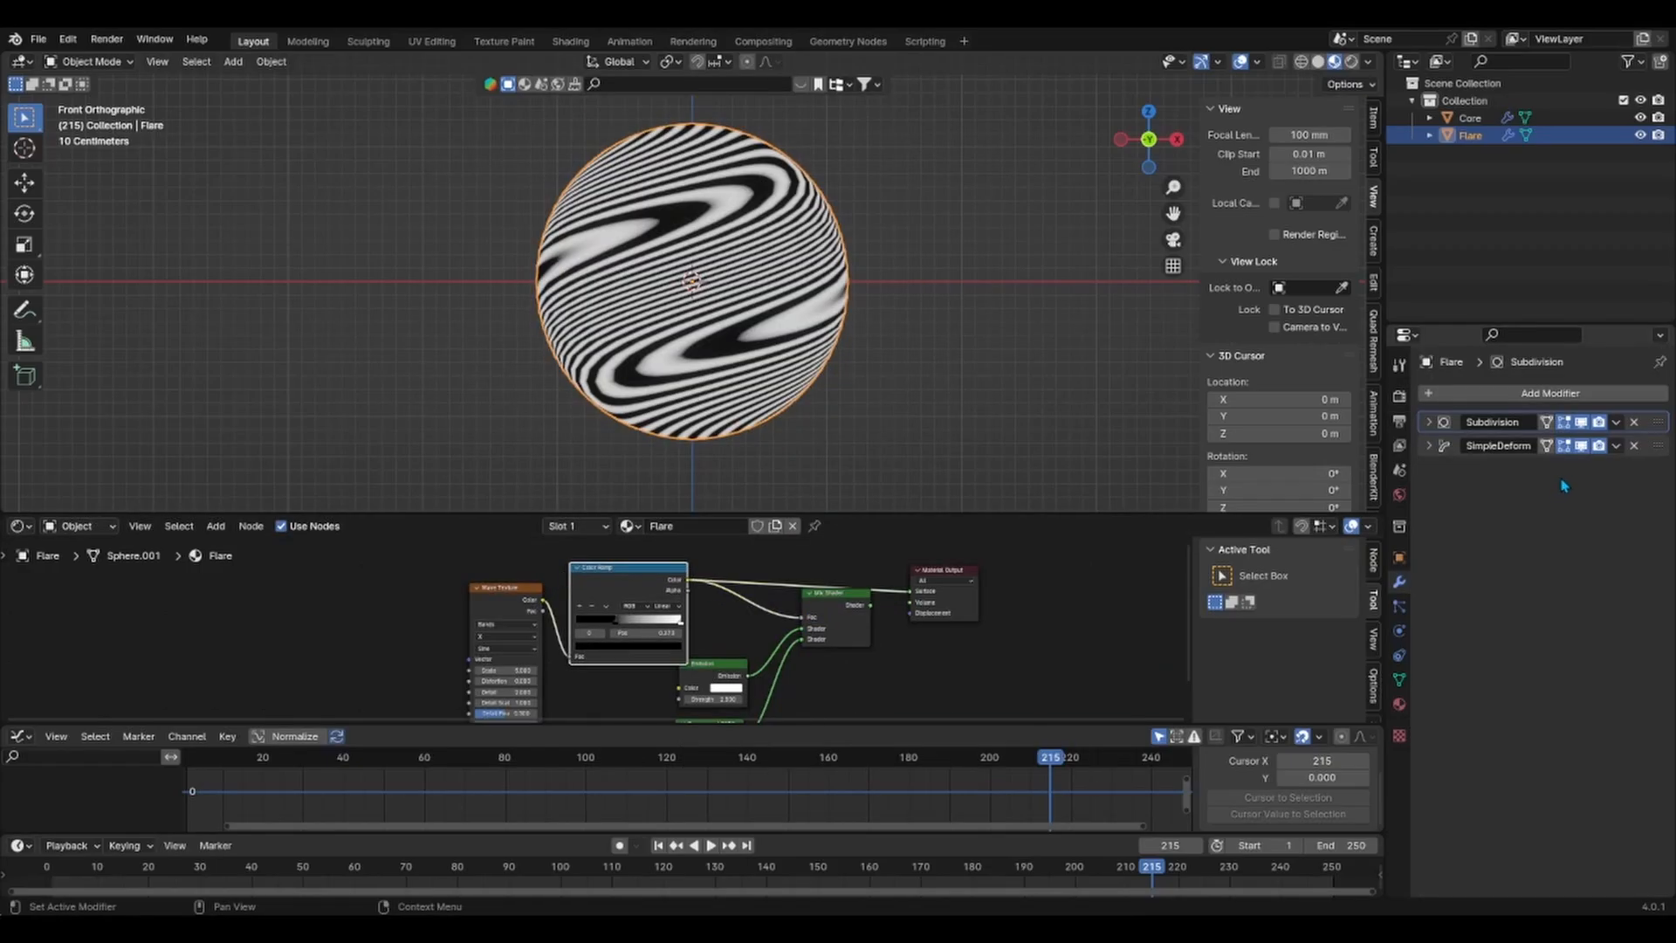
{"action": "left_click", "coordinate": [1633, 447]}
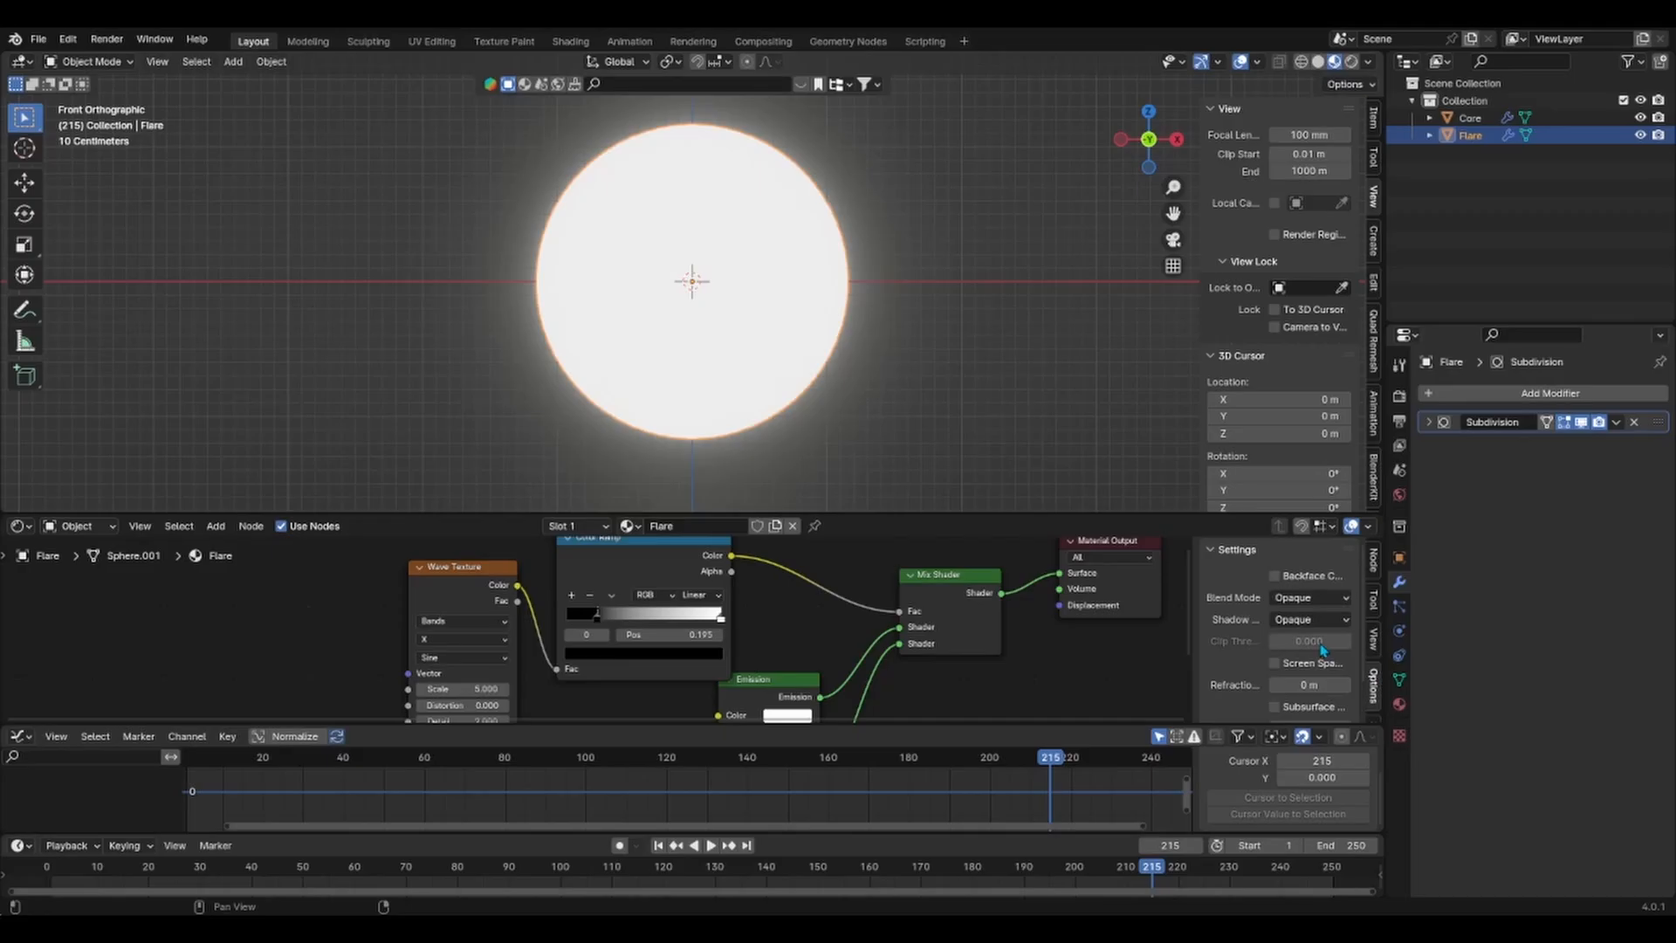
{"action": "left_click", "coordinate": [1309, 597]}
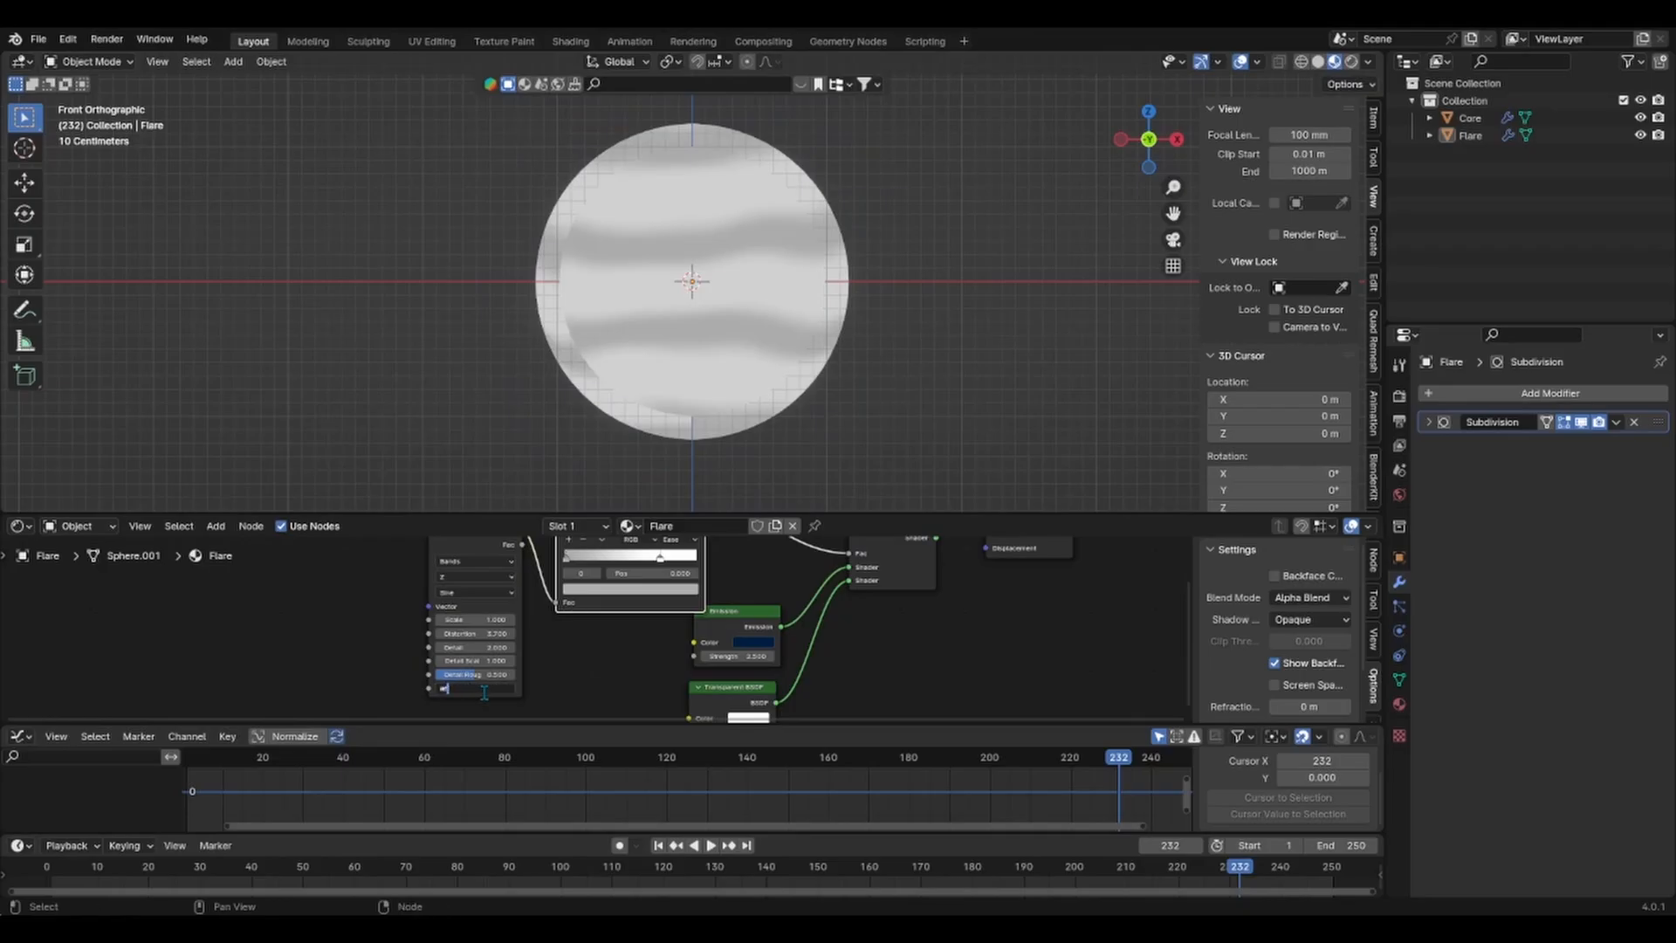
{"action": "left_click", "coordinate": [714, 845]}
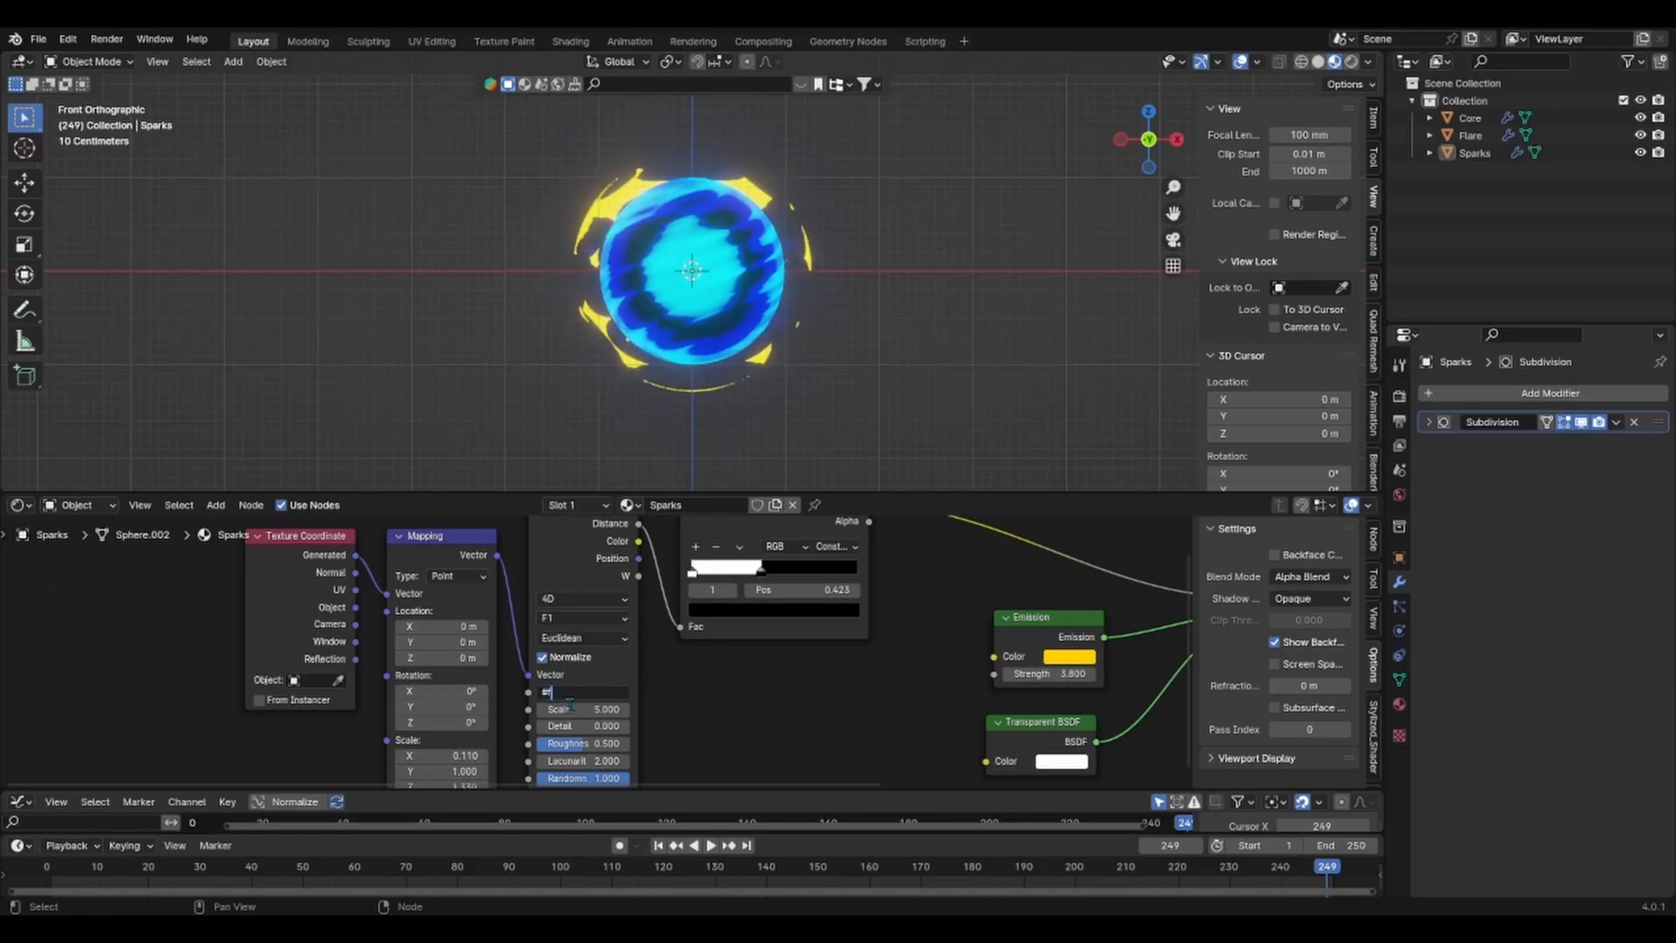
Set the Sparks material value to 5.188 for the yellow emissive streaks
{"action": "type", "text": "5.188"}
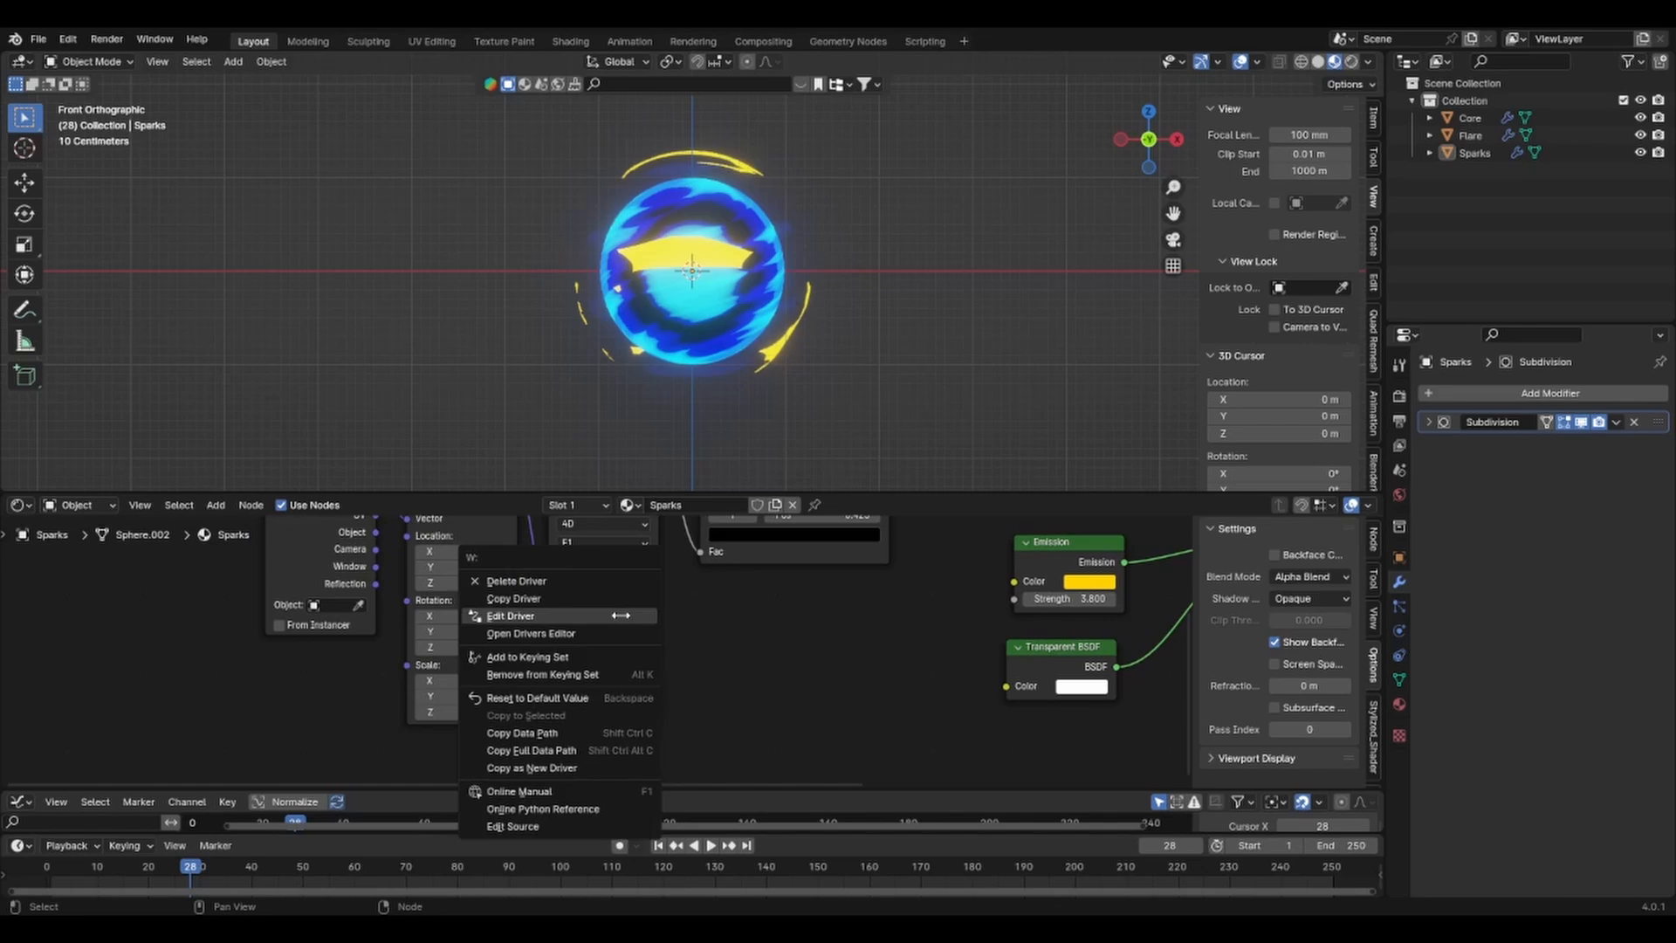
{"action": "mouse_move", "coordinate": [509, 615]}
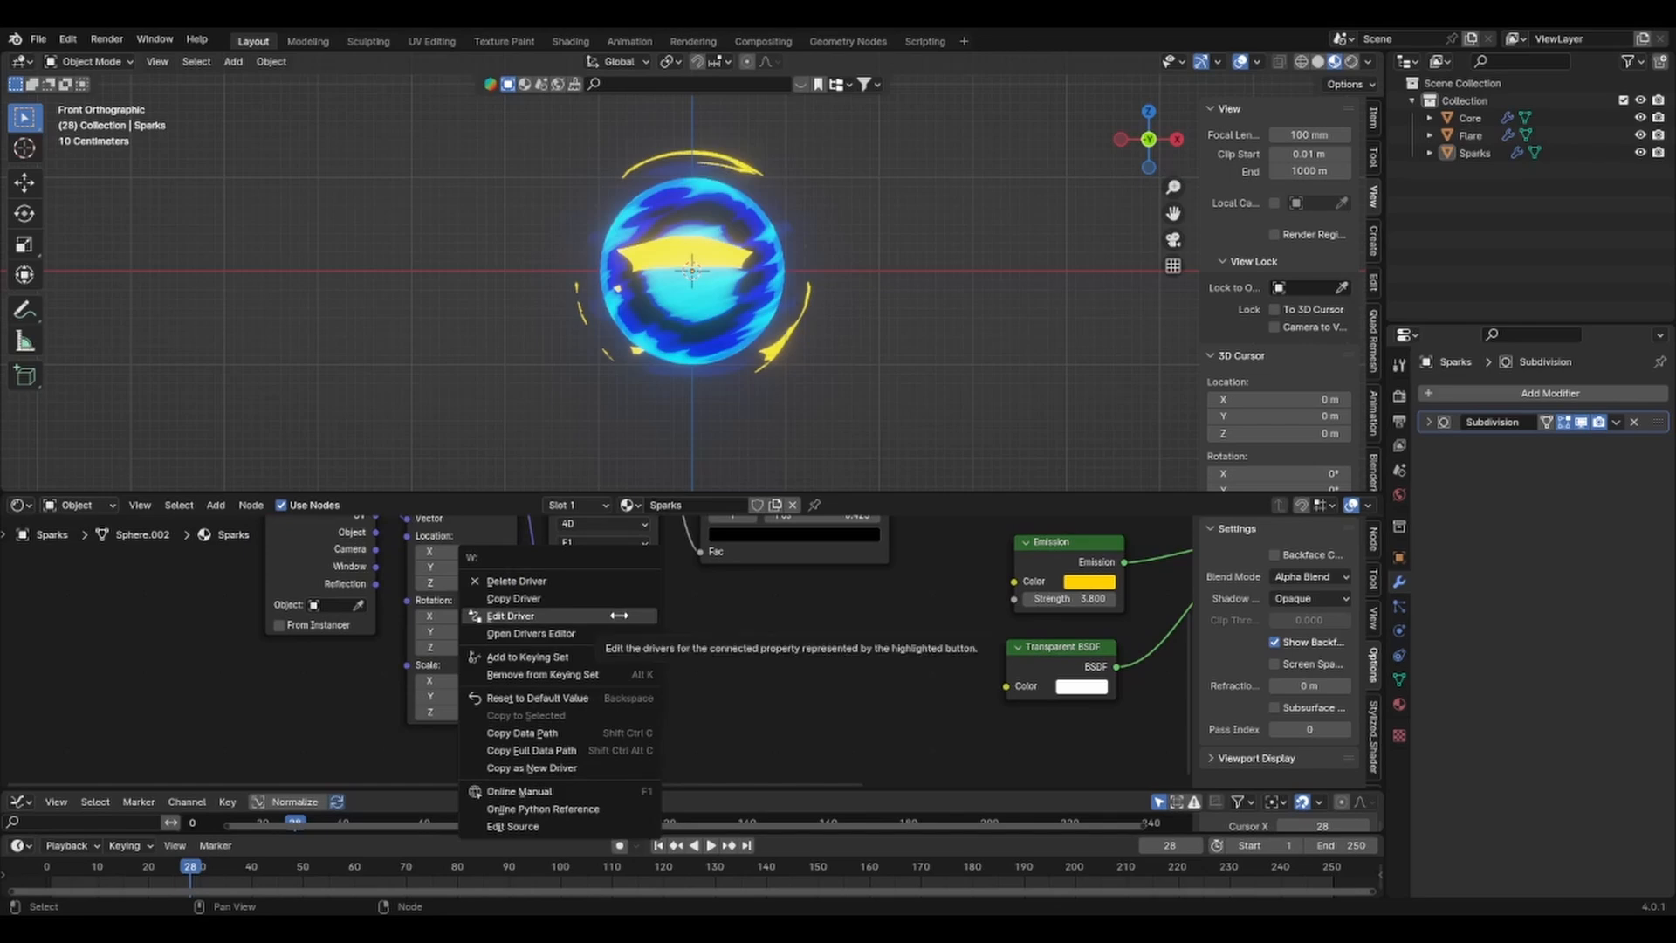
Edit the Sparks W driver and add a Stepped Interpolation modifier with step size 2
{"action": "left_click", "coordinate": [509, 614]}
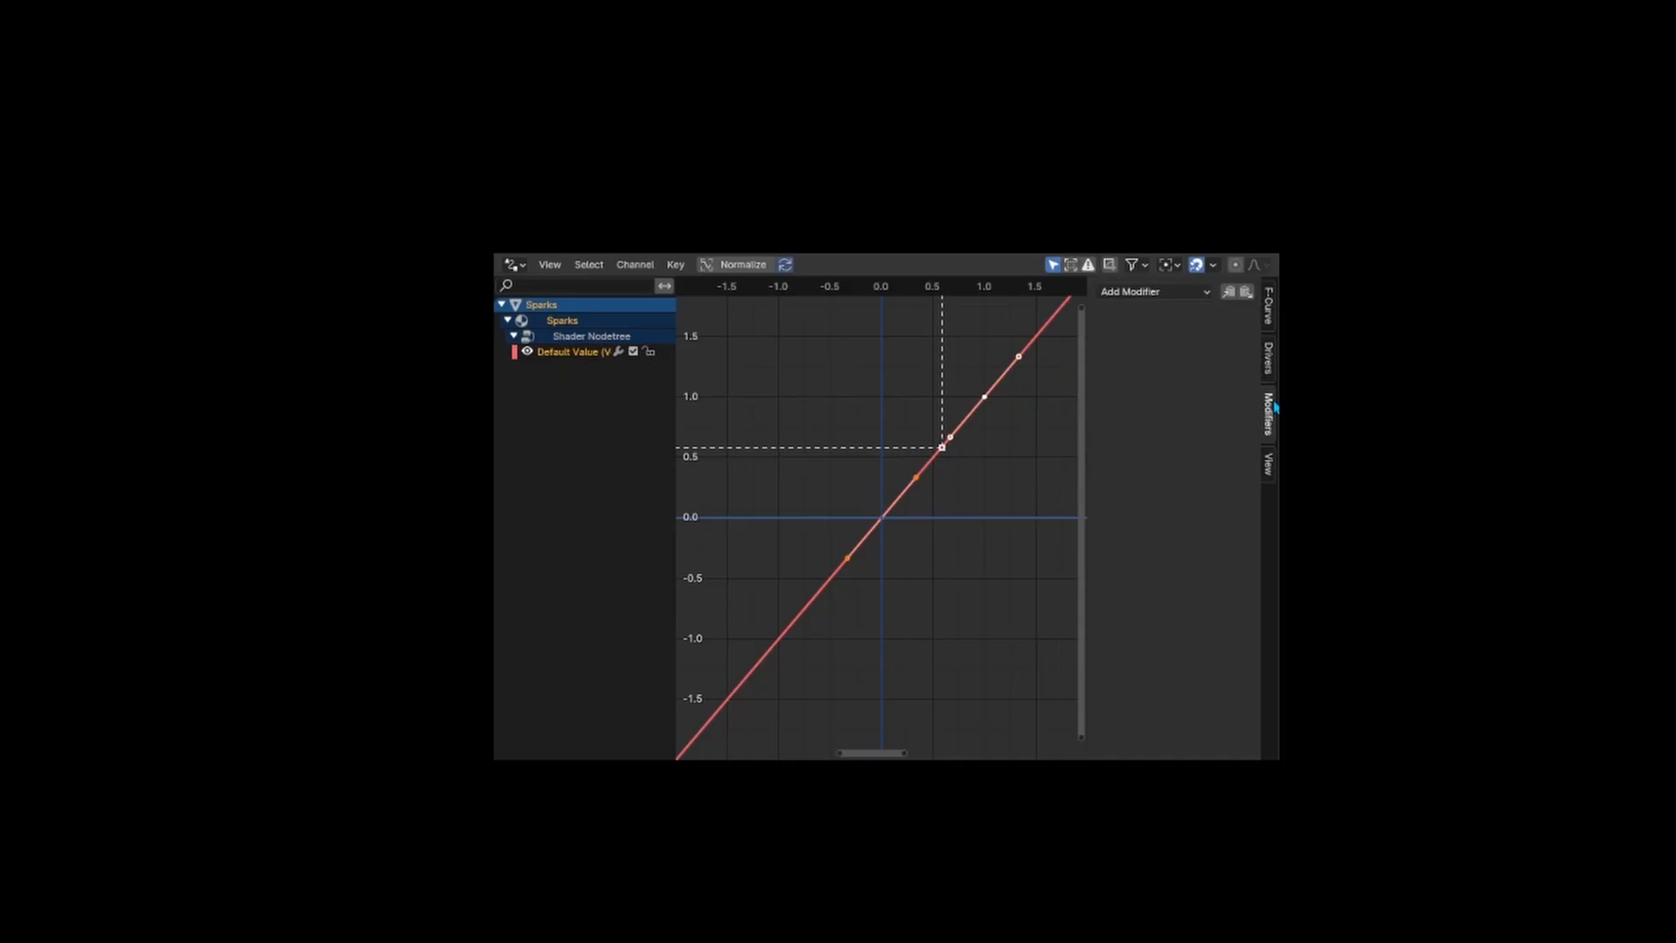
{"action": "left_click", "coordinate": [1152, 291]}
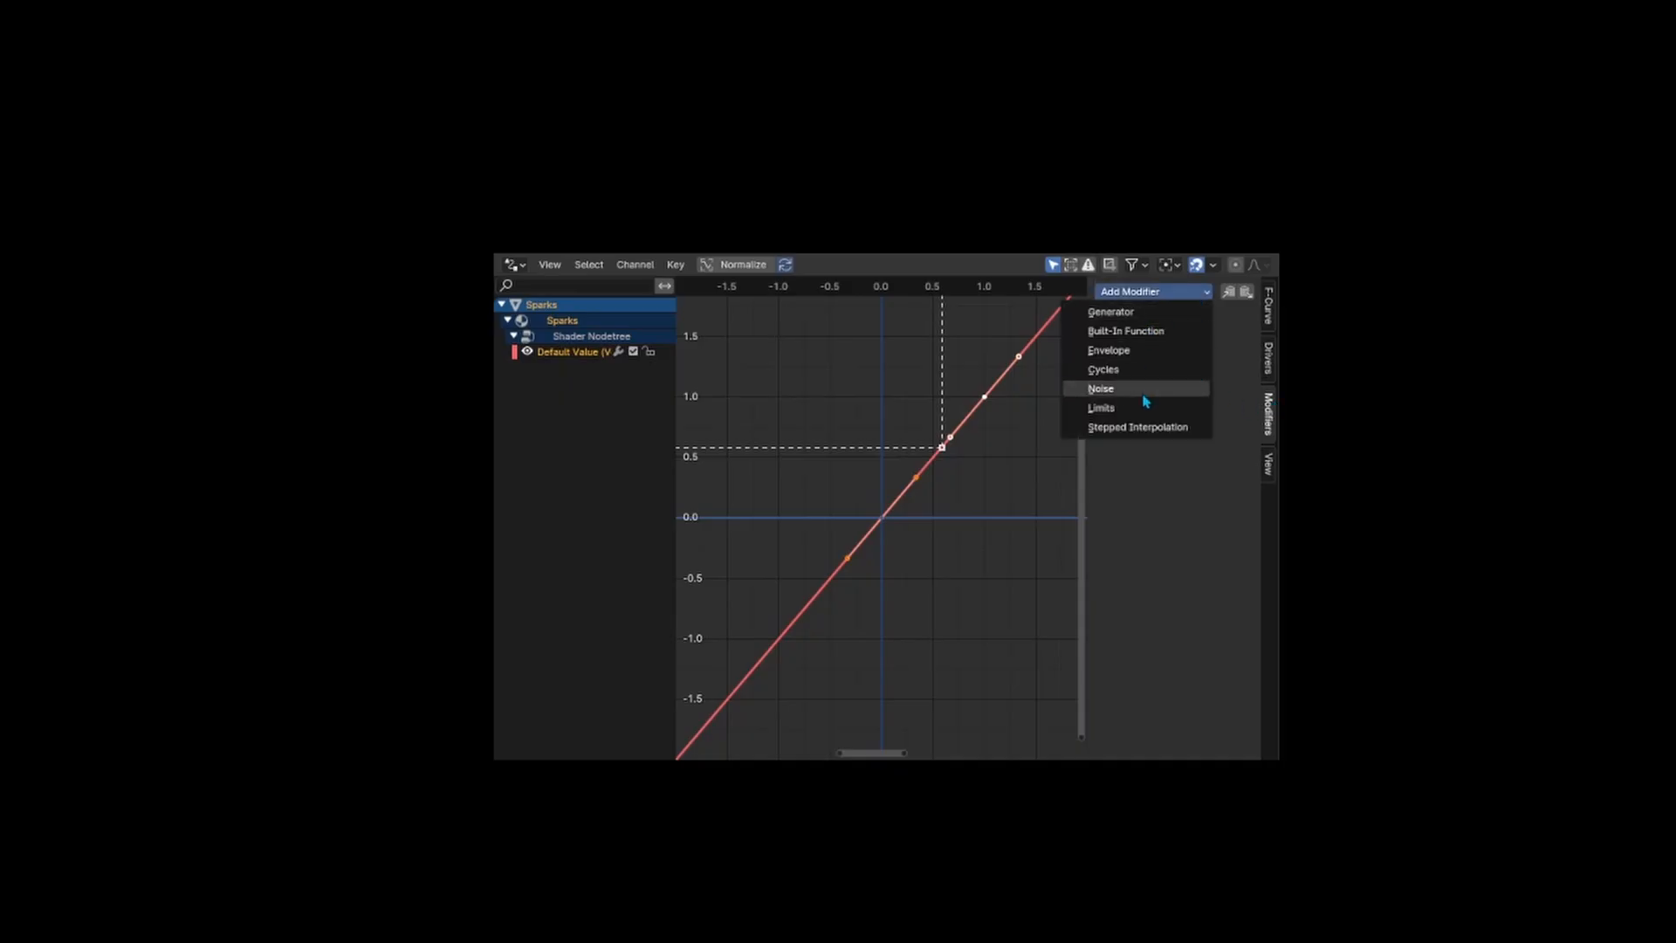
{"action": "left_click", "coordinate": [1138, 426]}
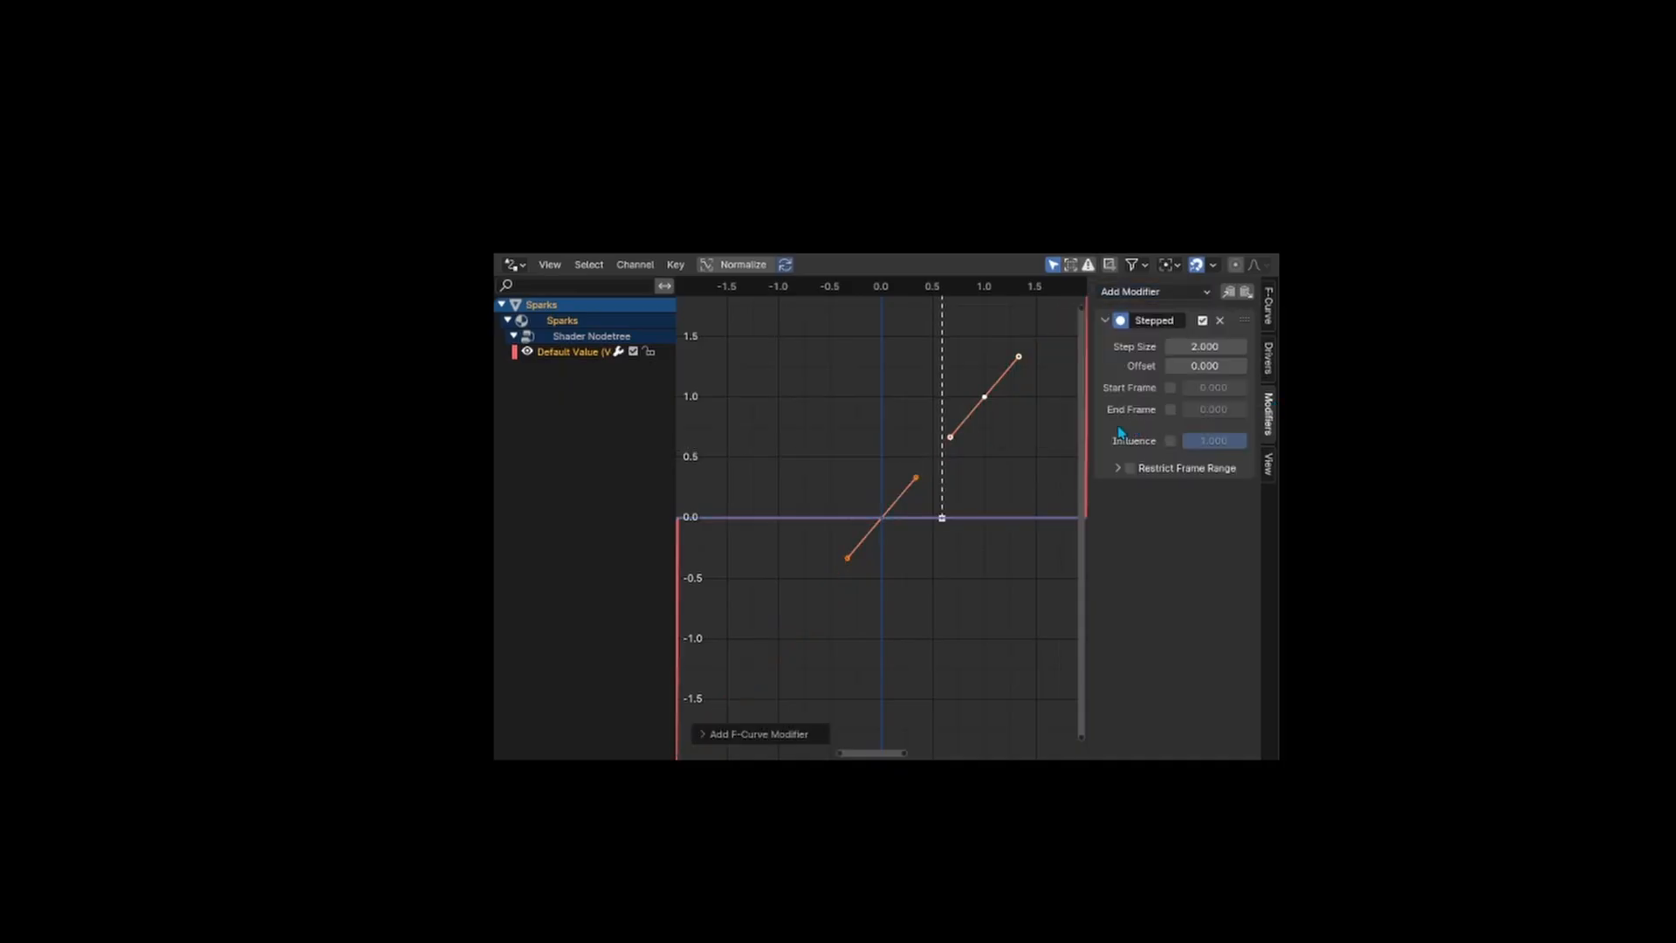
{"action": "mouse_move", "coordinate": [1164, 426]}
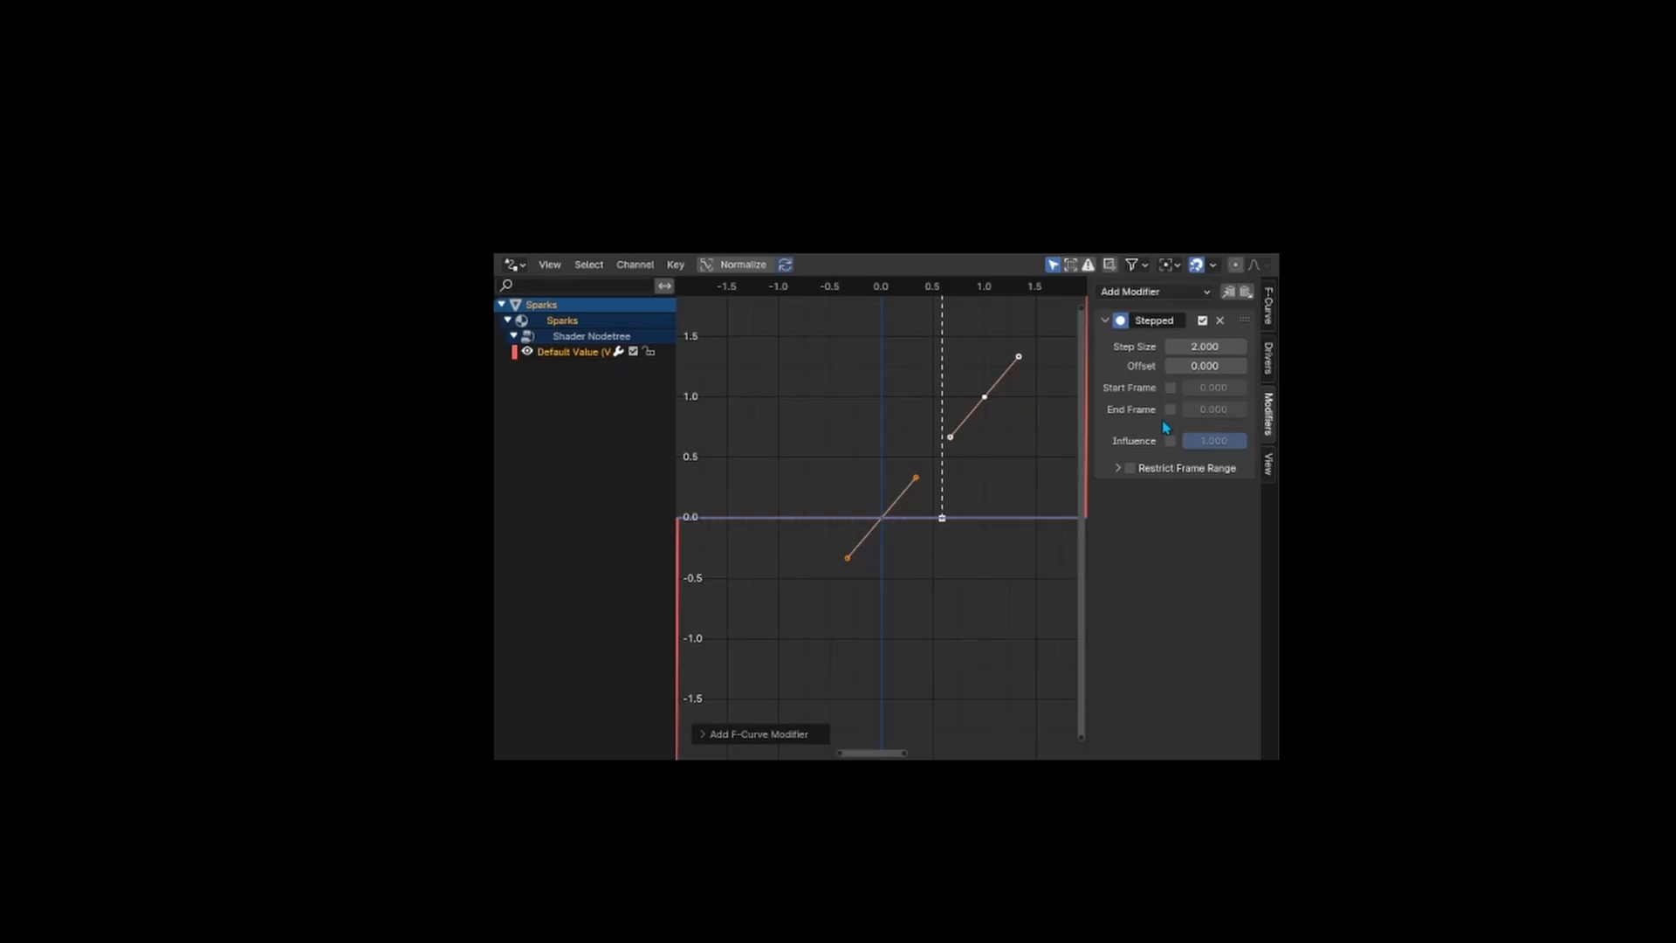